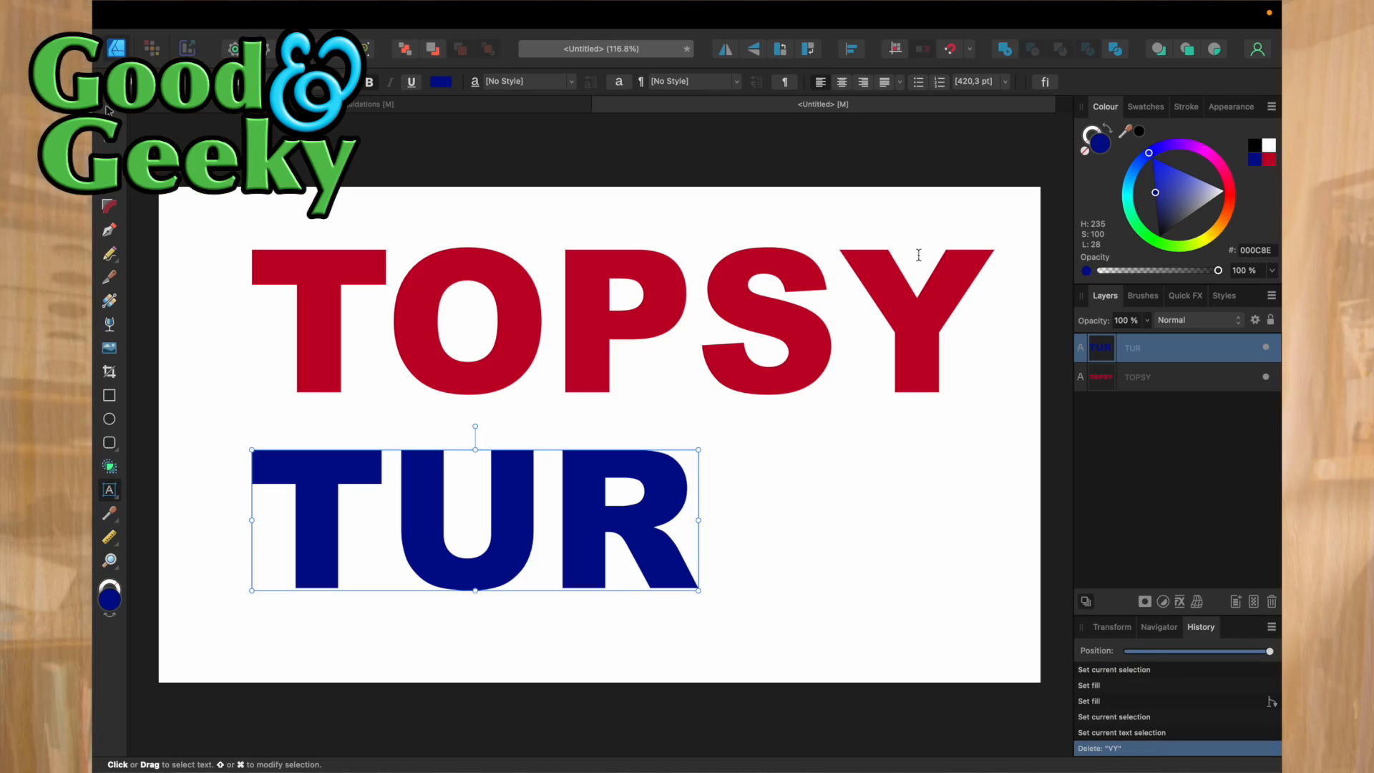
Finish the blue word TURVY by adding its final letter V
text(VY)
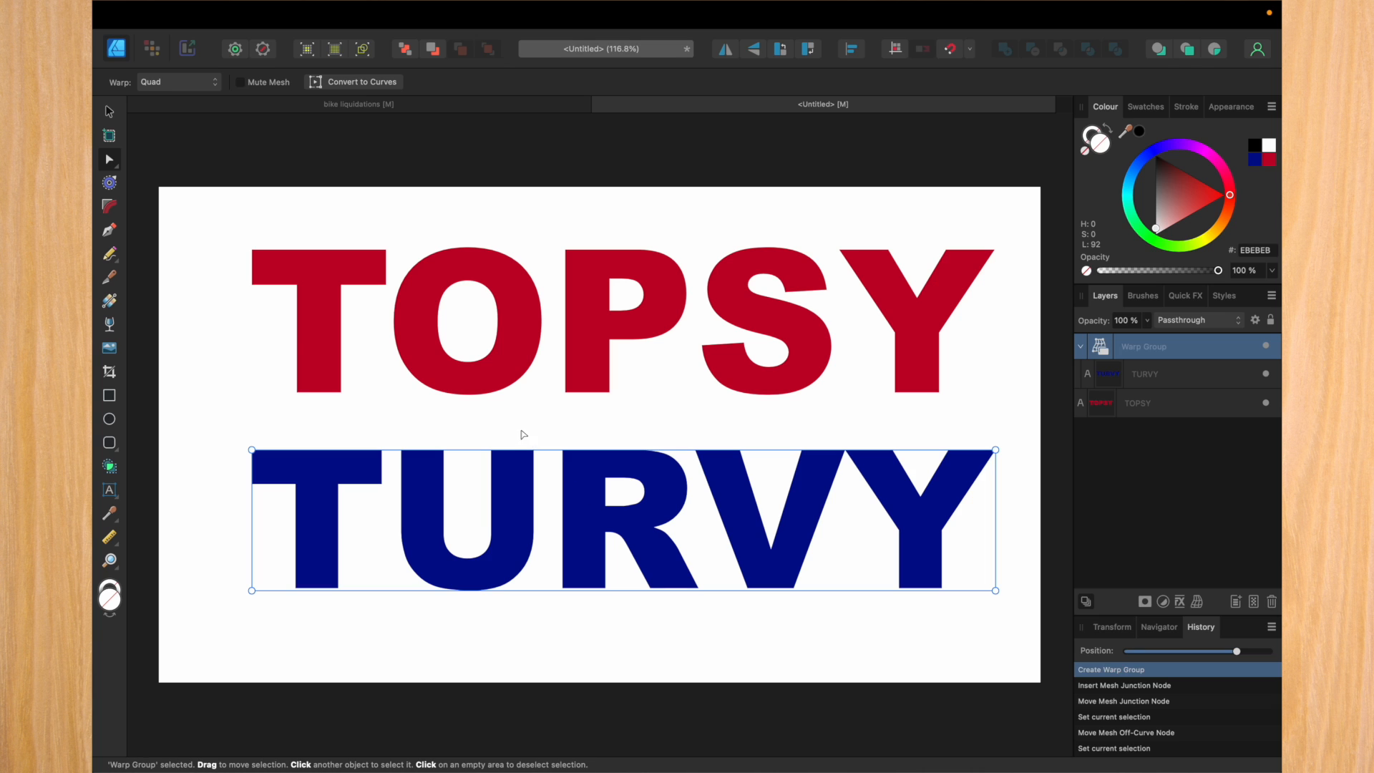
mouse_move(592, 454)
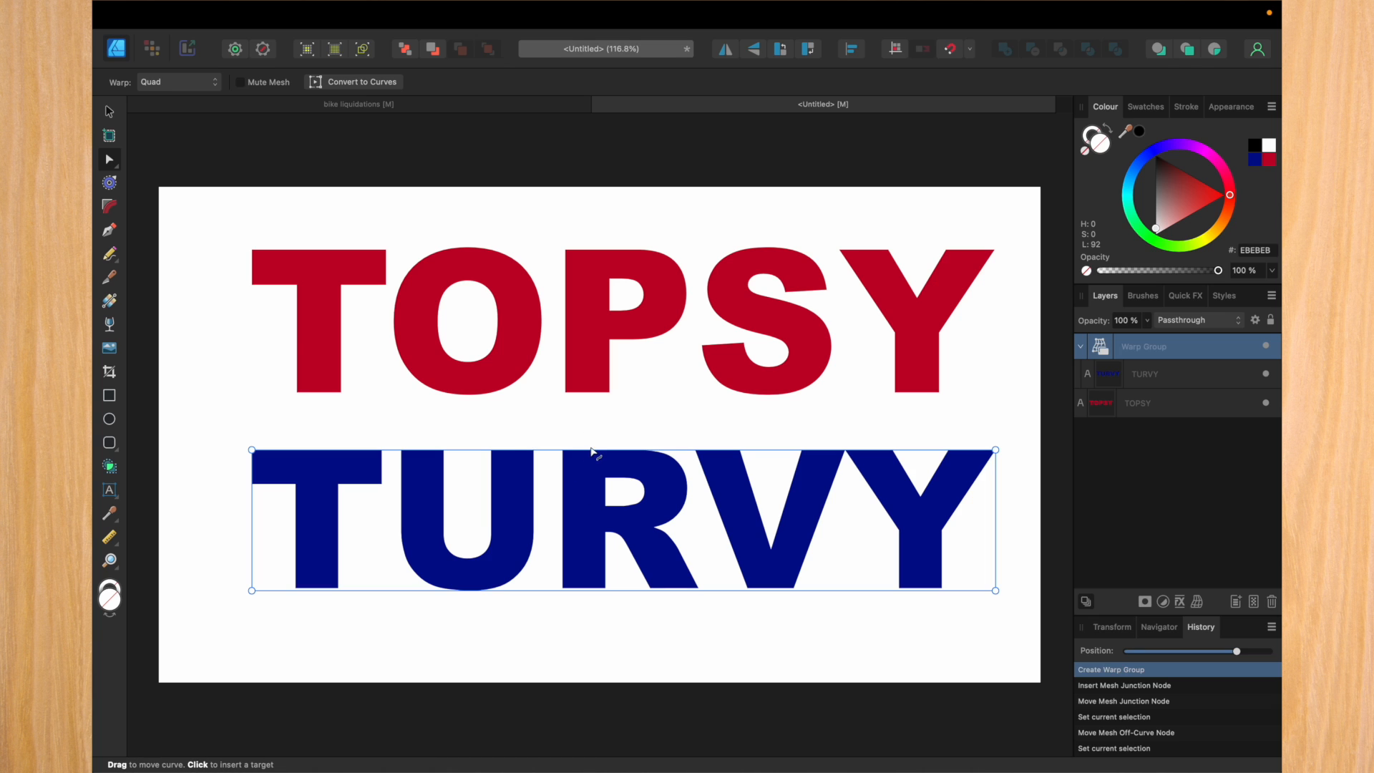
mouse_move(598, 454)
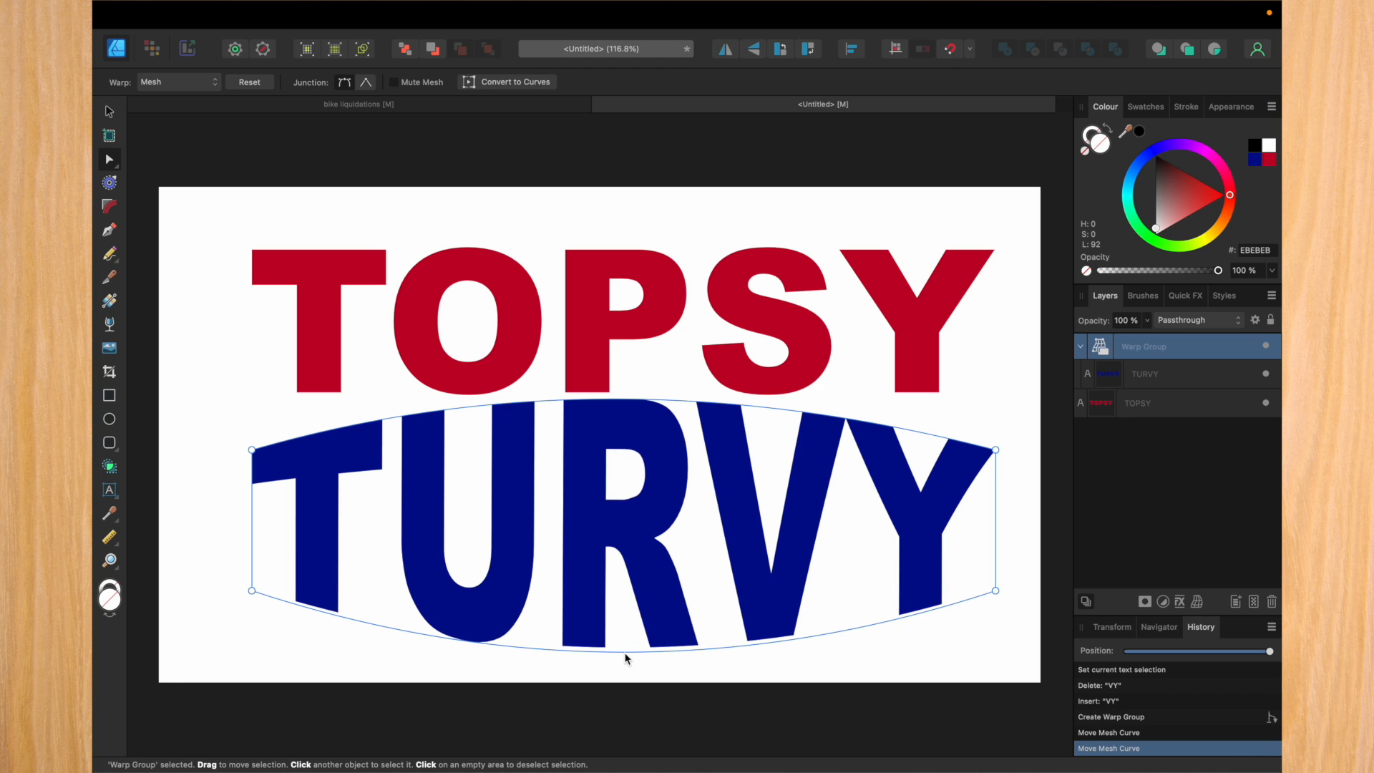
mouse_move(198, 93)
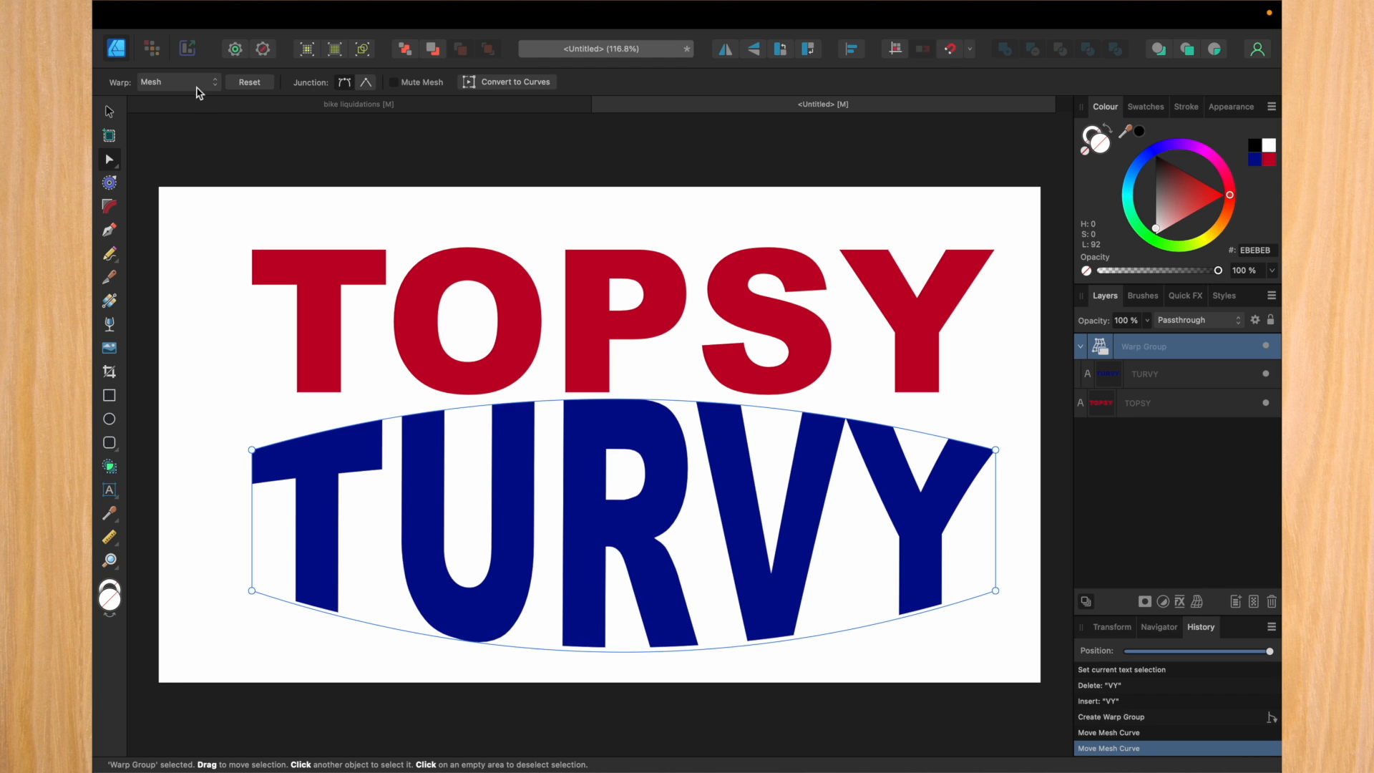
Reset TURVY's mesh to straight, then switch its warp type to Perspective
click(175, 81)
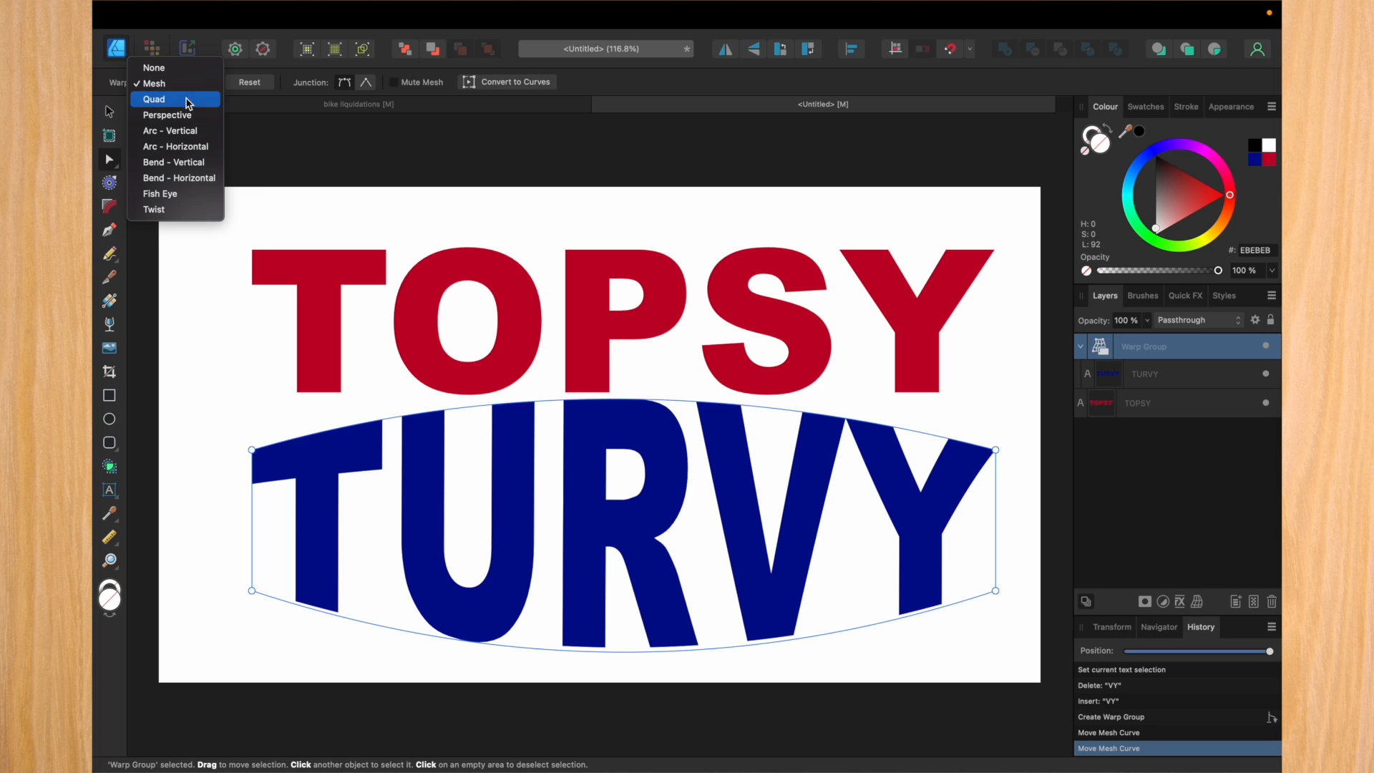
mouse_move(174, 130)
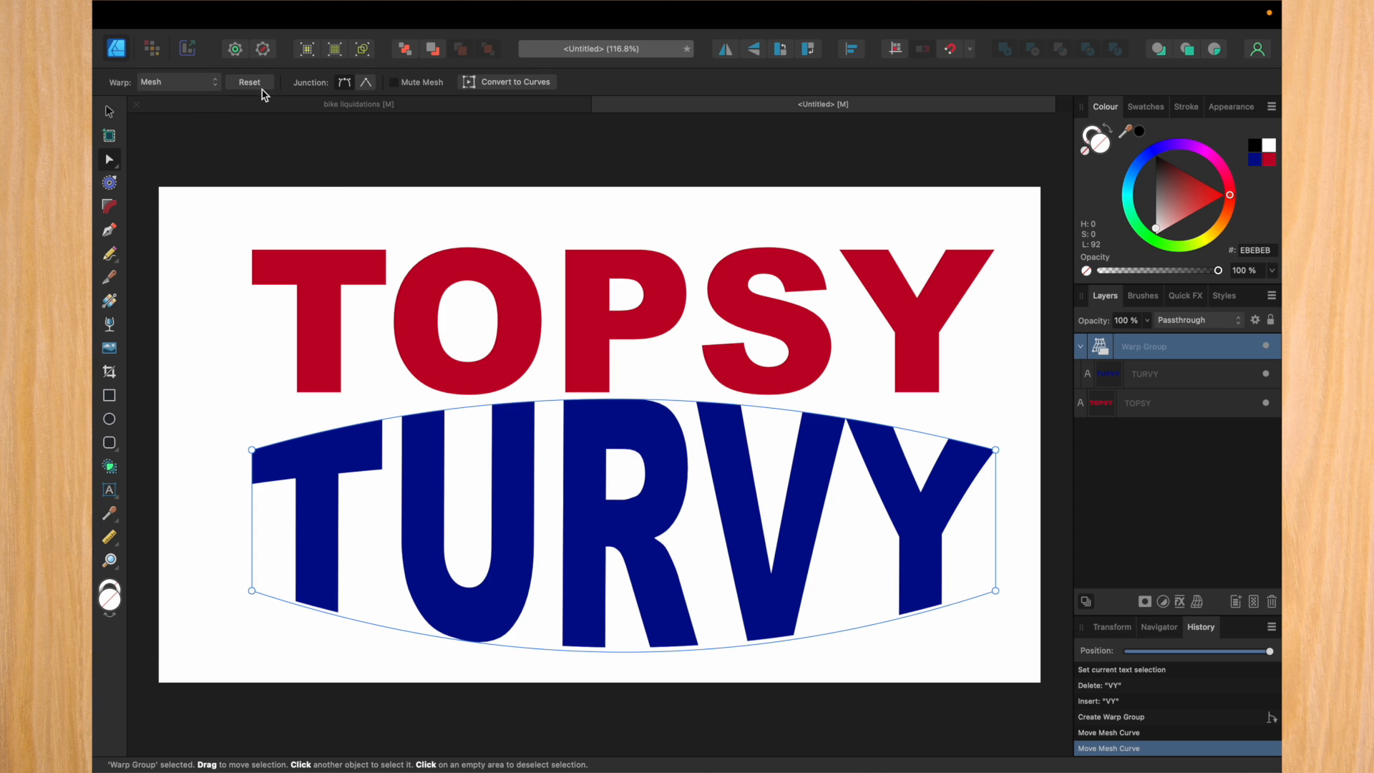
click(249, 81)
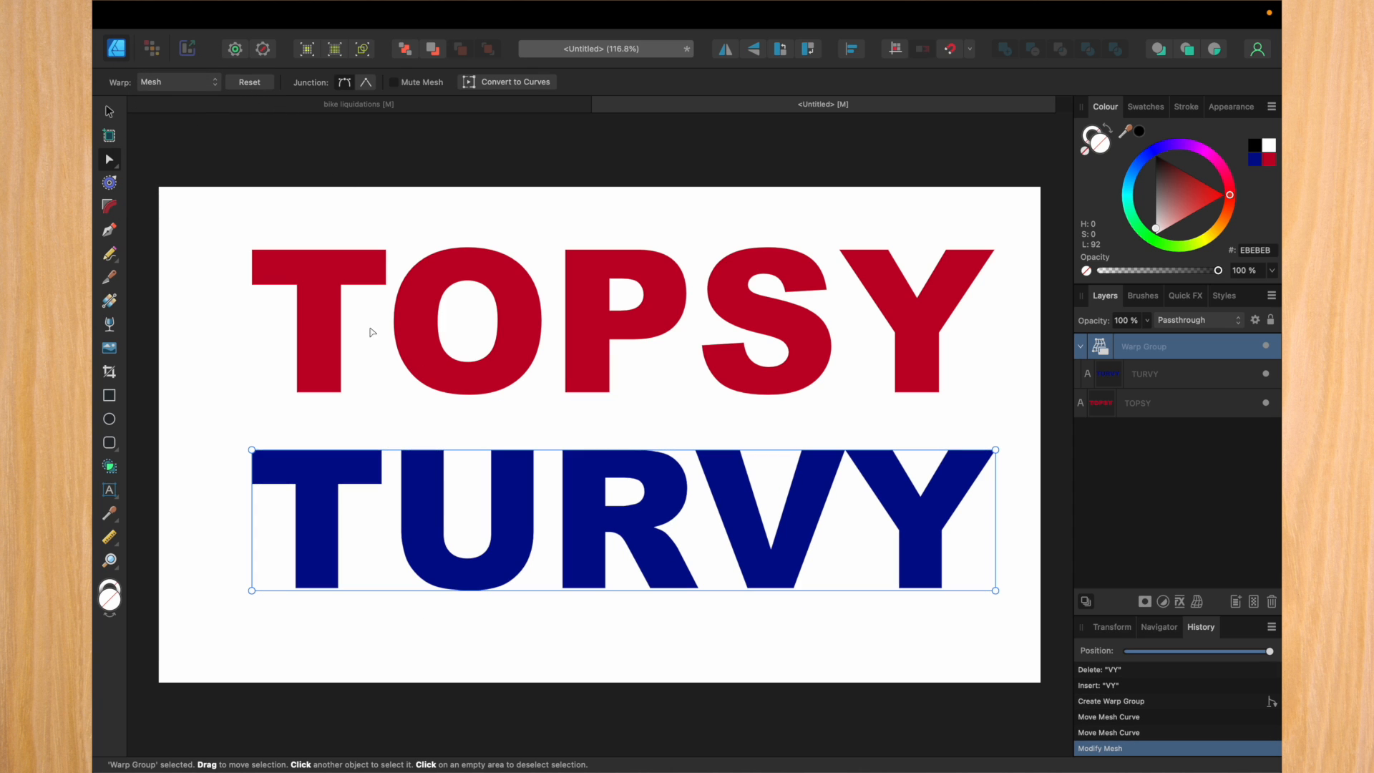
click(178, 82)
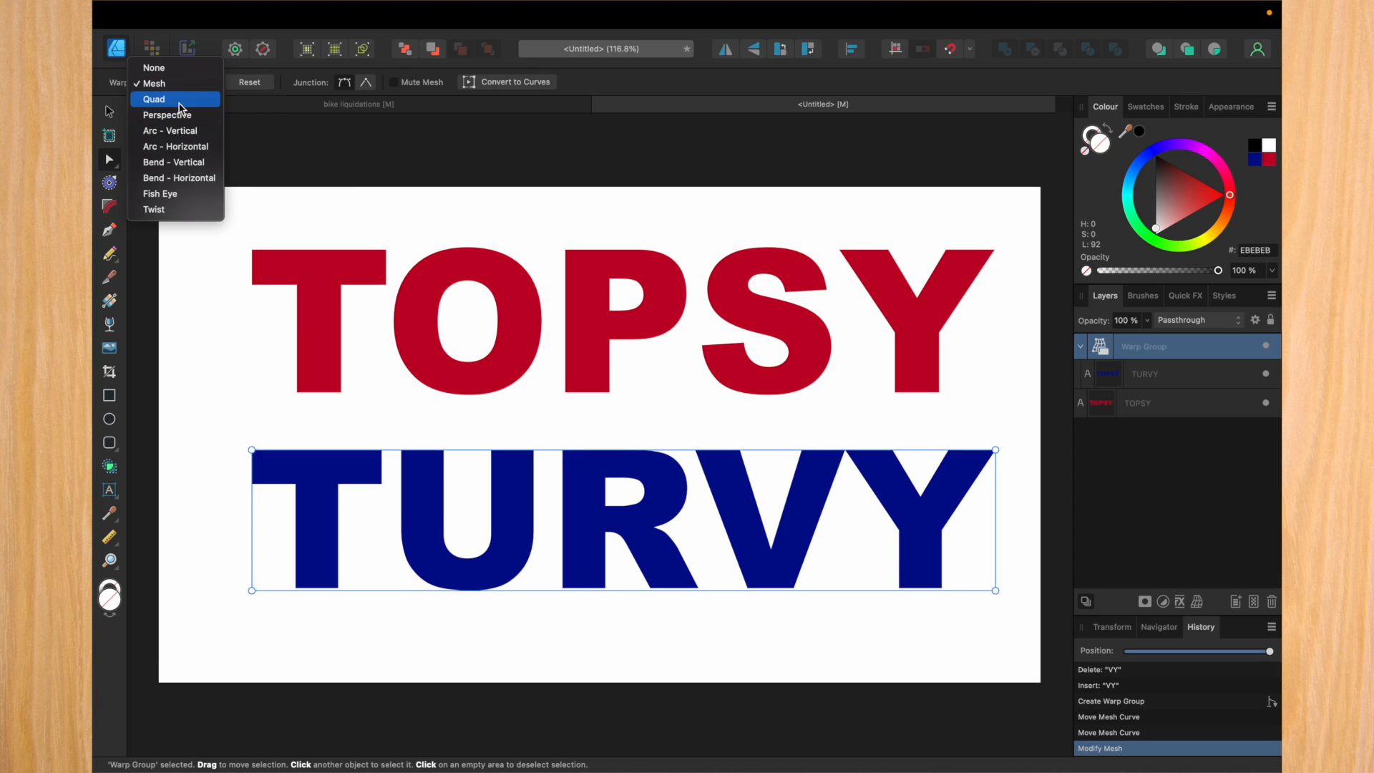
click(172, 115)
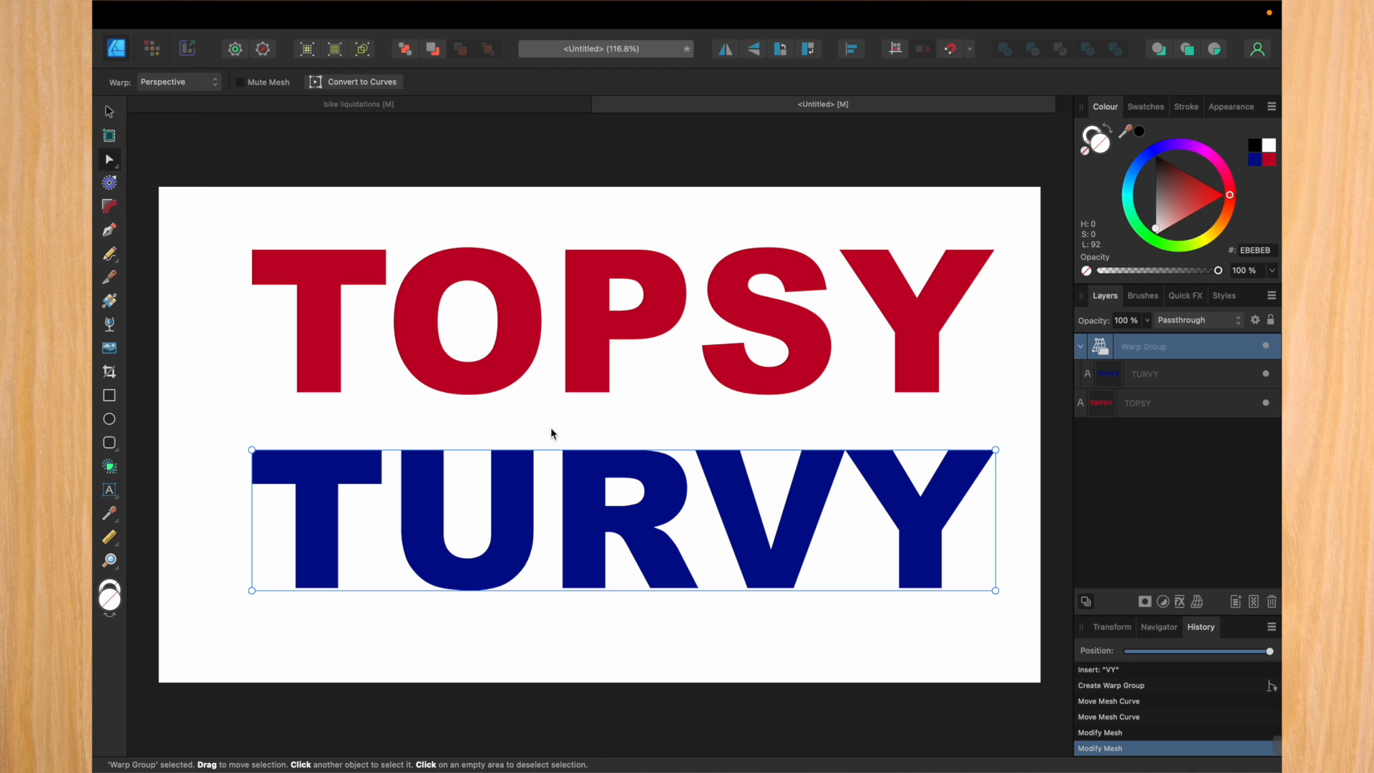
mouse_move(255, 455)
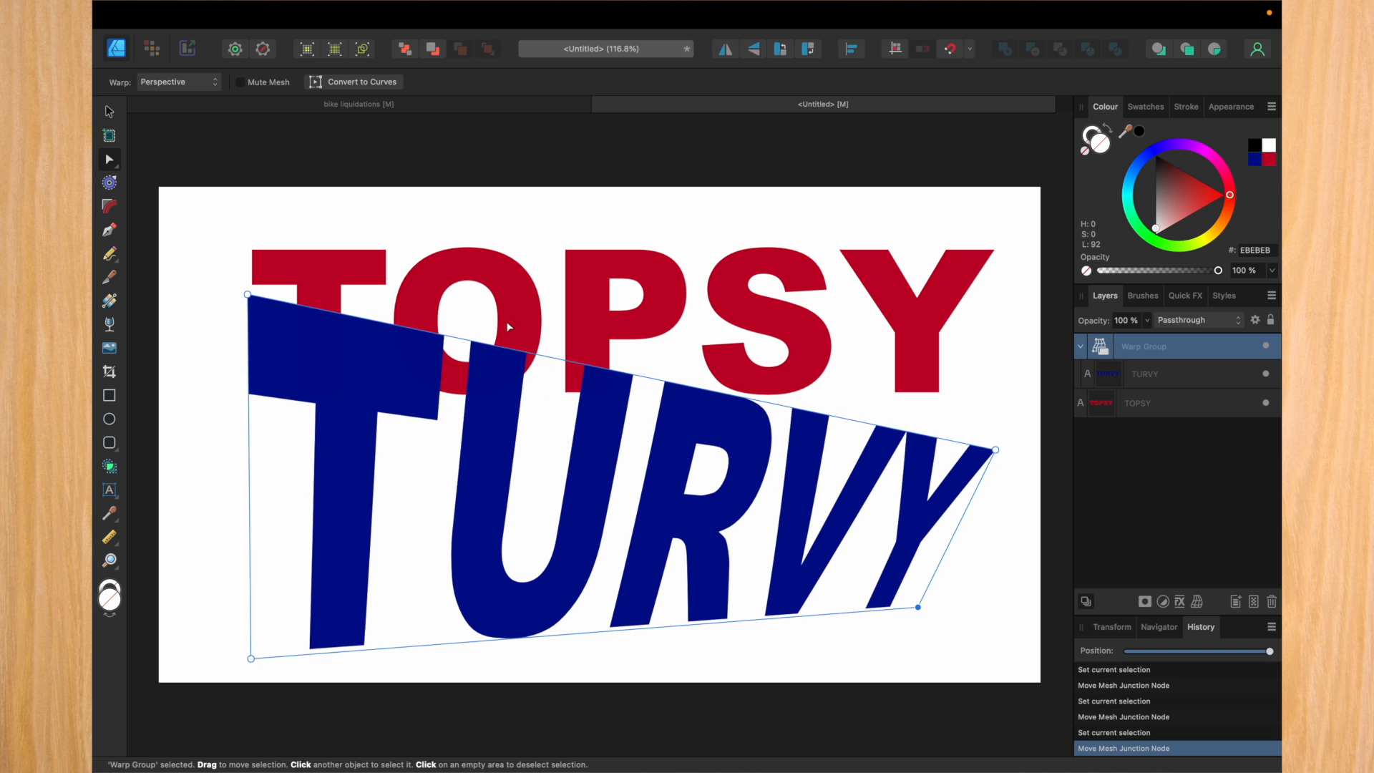
Switch TURVY to Quad, apply Arc - Vertical, then reset the warp to straight
click(175, 81)
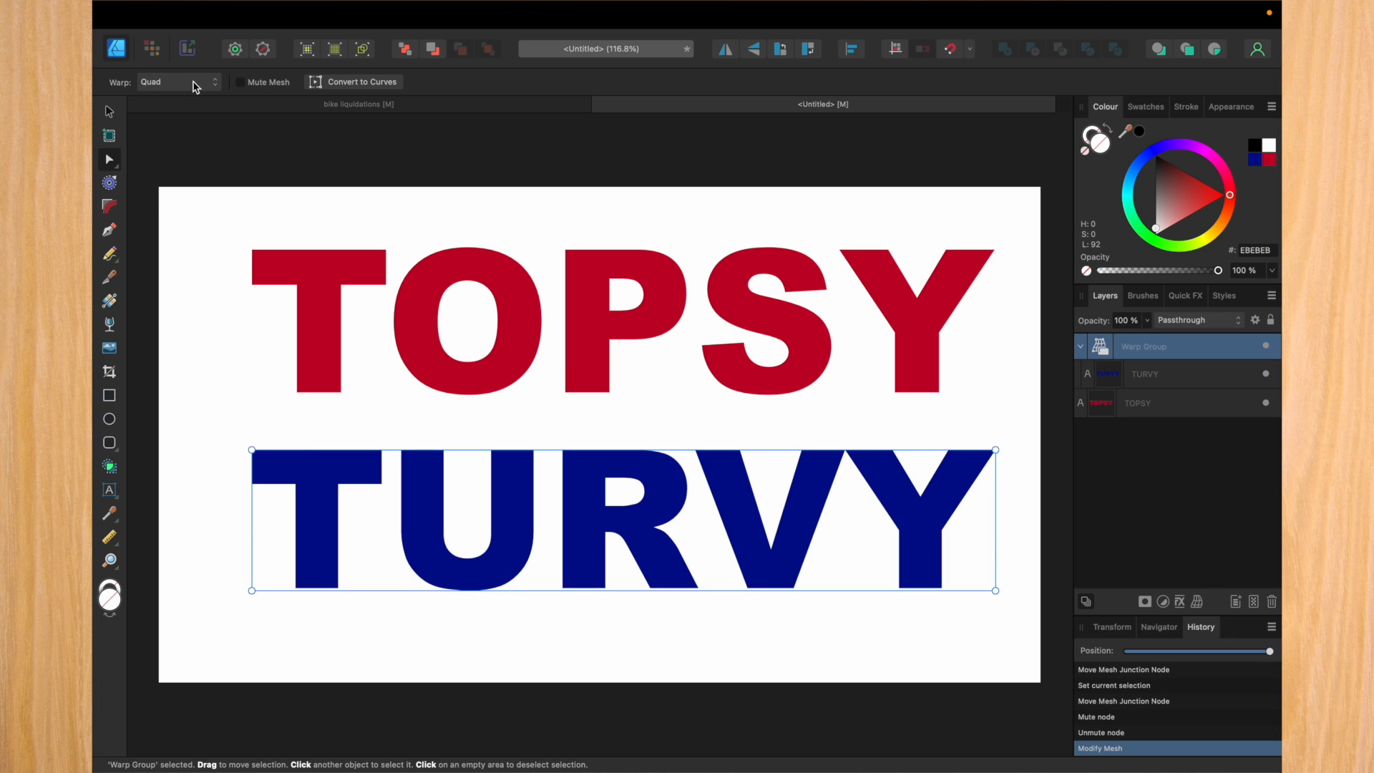
click(177, 82)
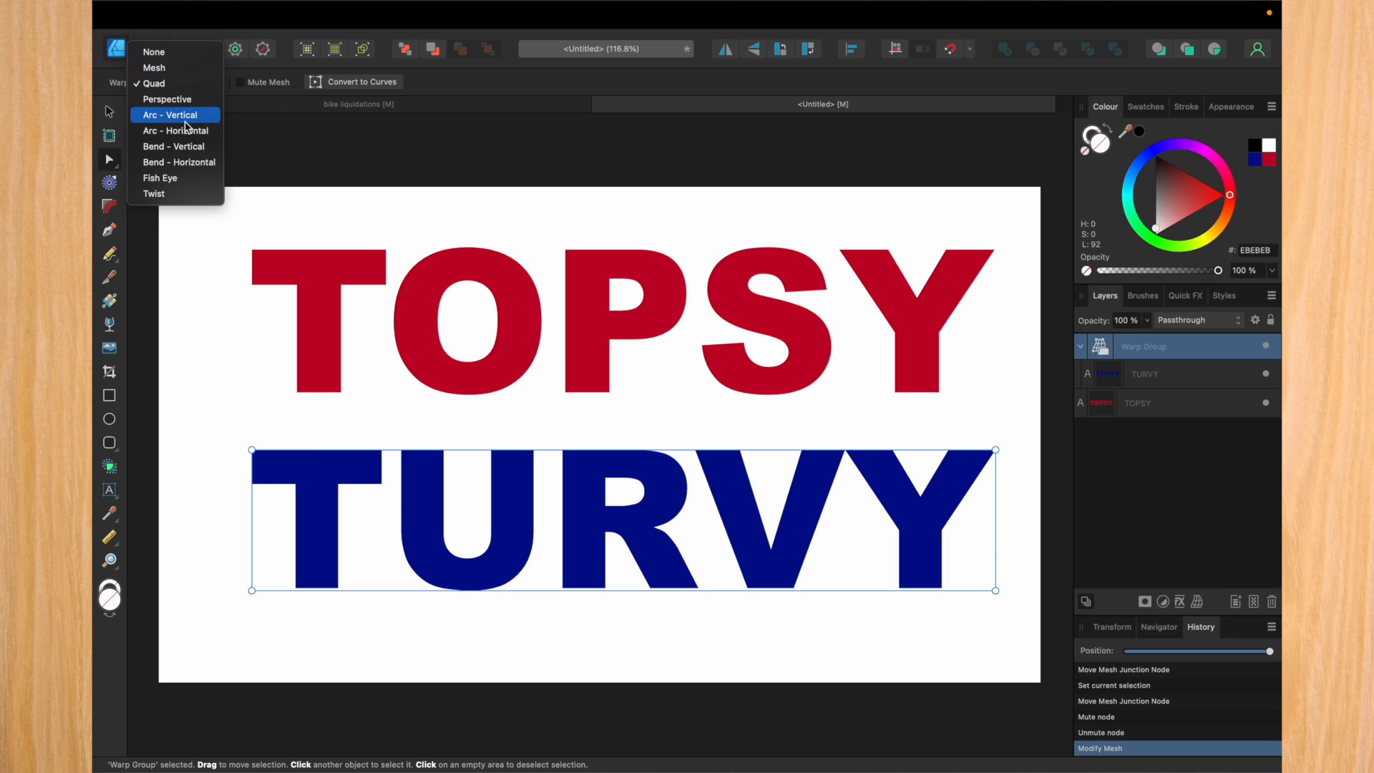
click(172, 114)
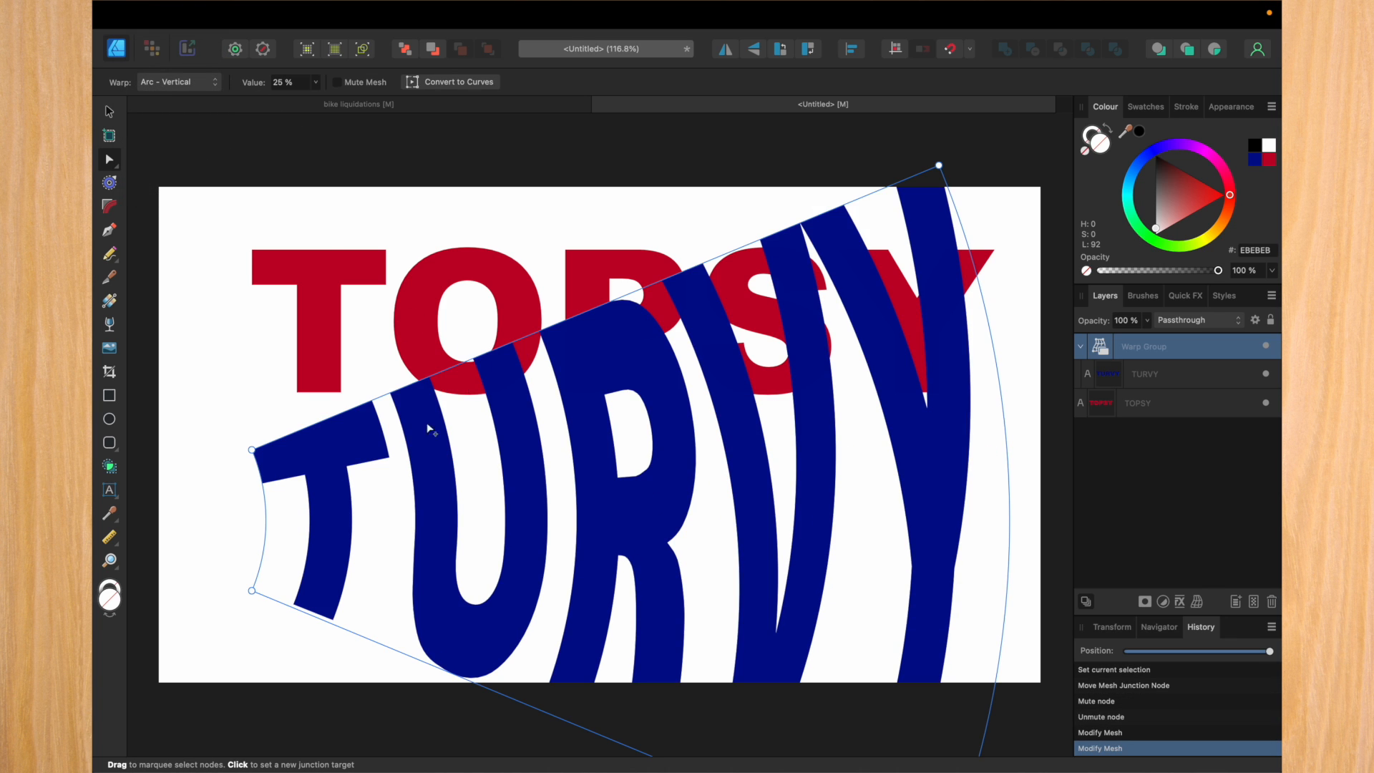
mouse_move(392, 392)
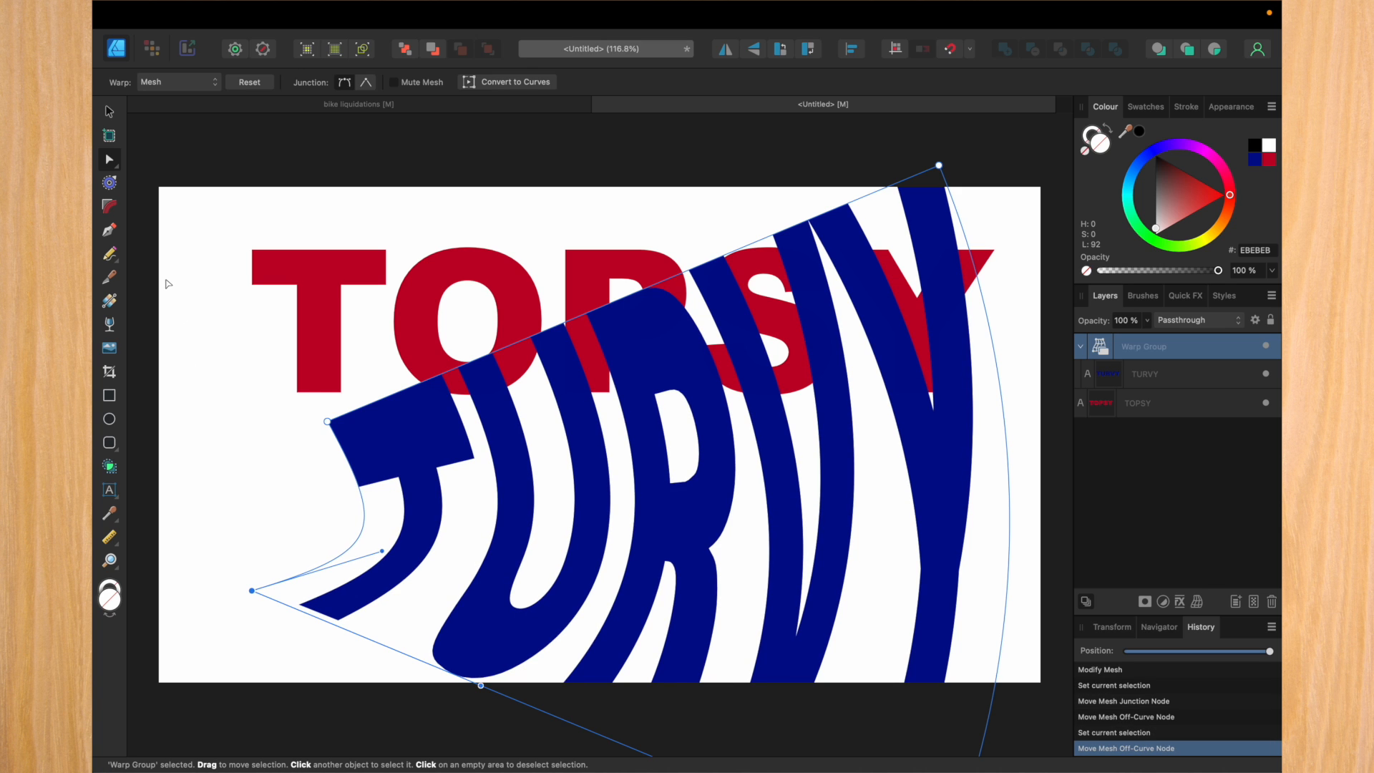
click(249, 82)
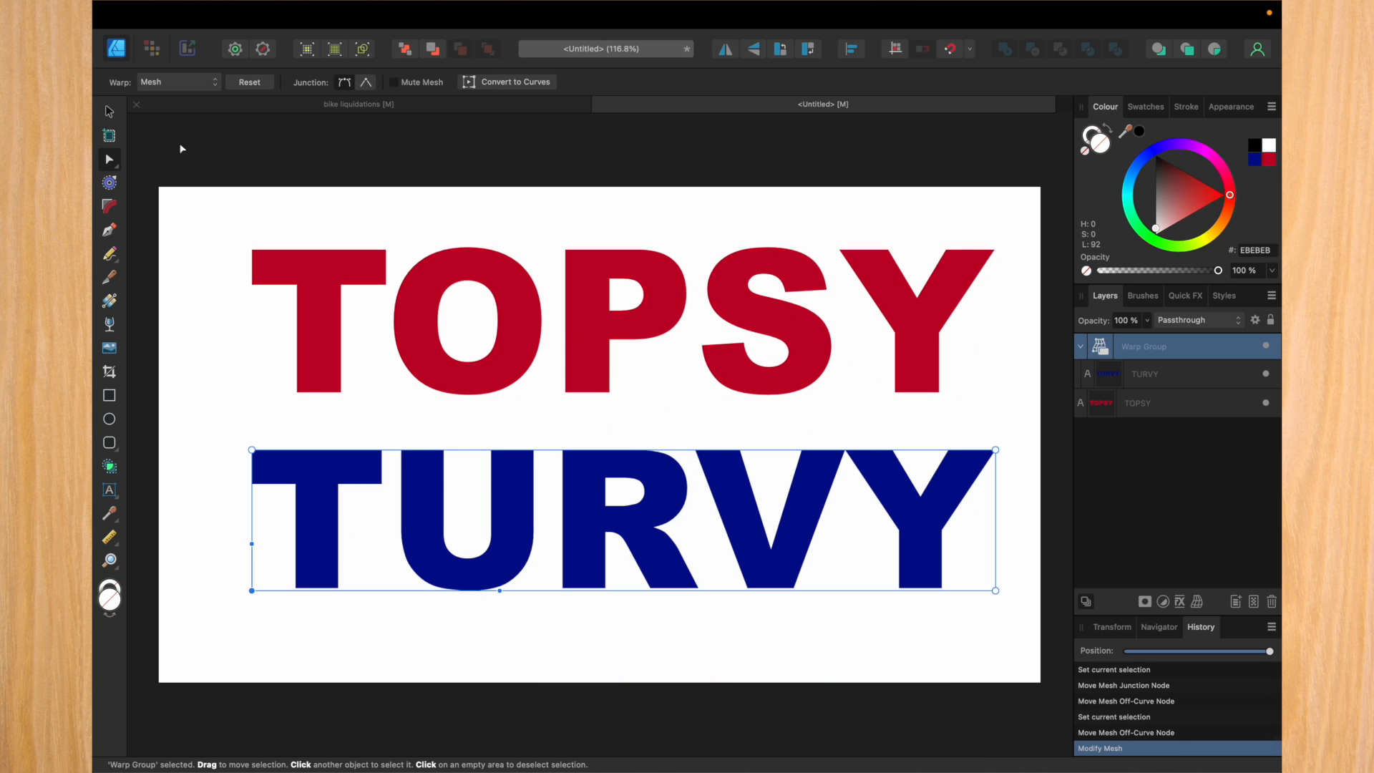
Apply Arc - Horizontal to TURVY, then reopen the warp preset list
click(178, 82)
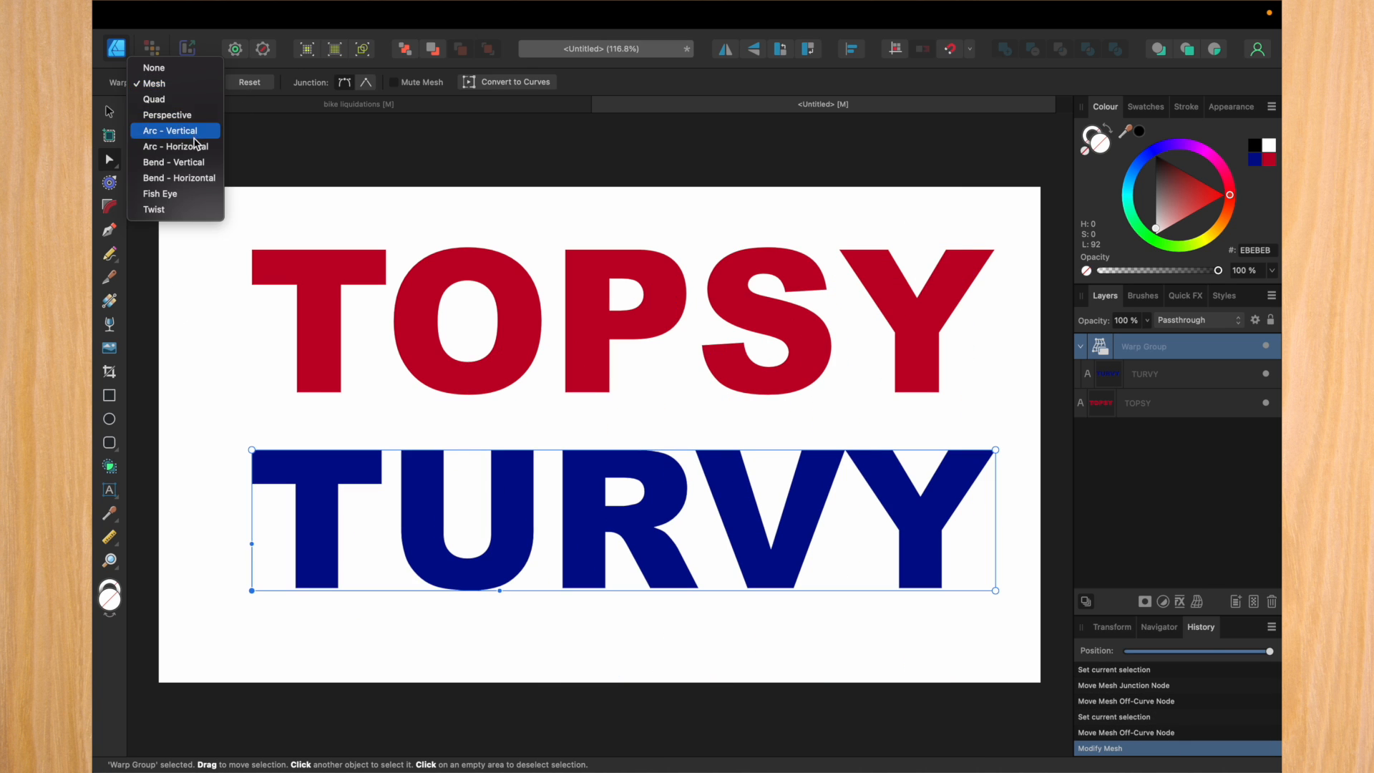
click(178, 146)
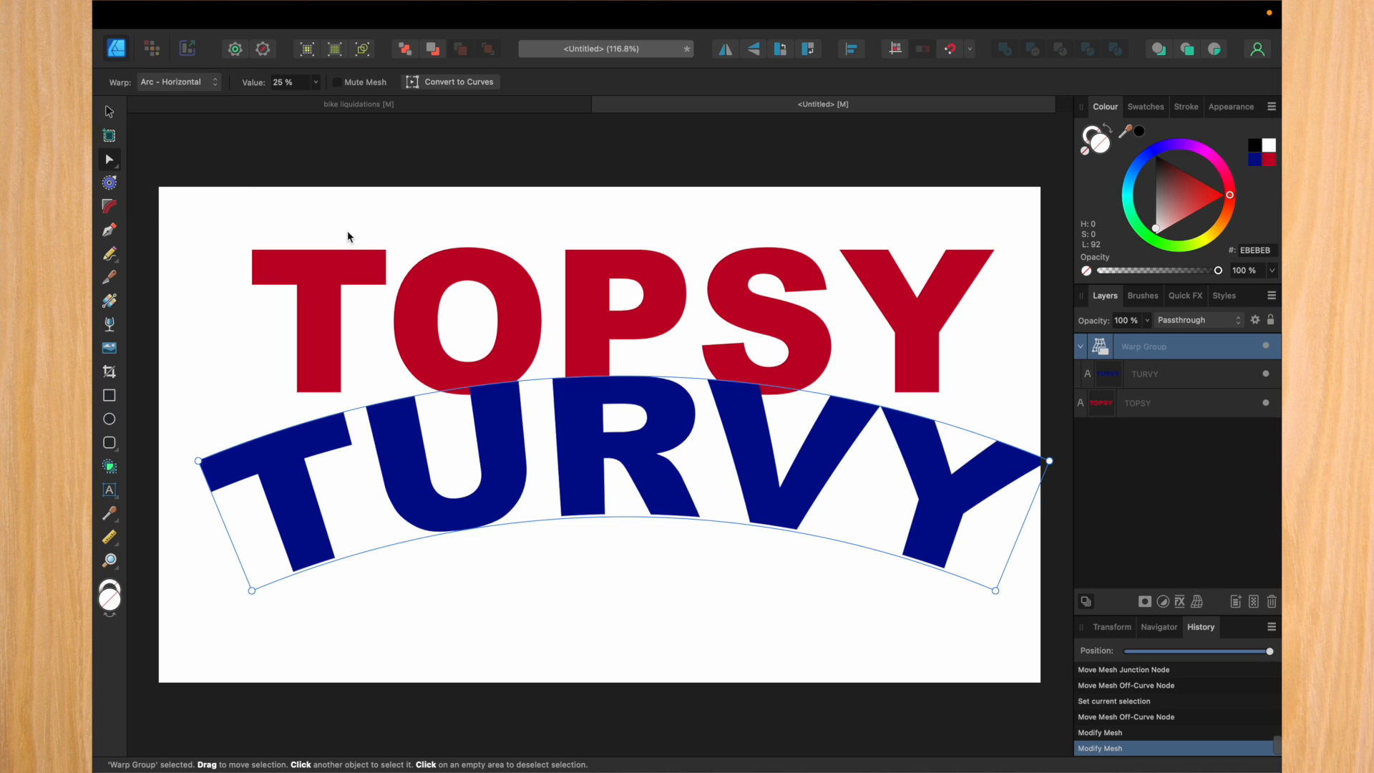
mouse_move(624, 517)
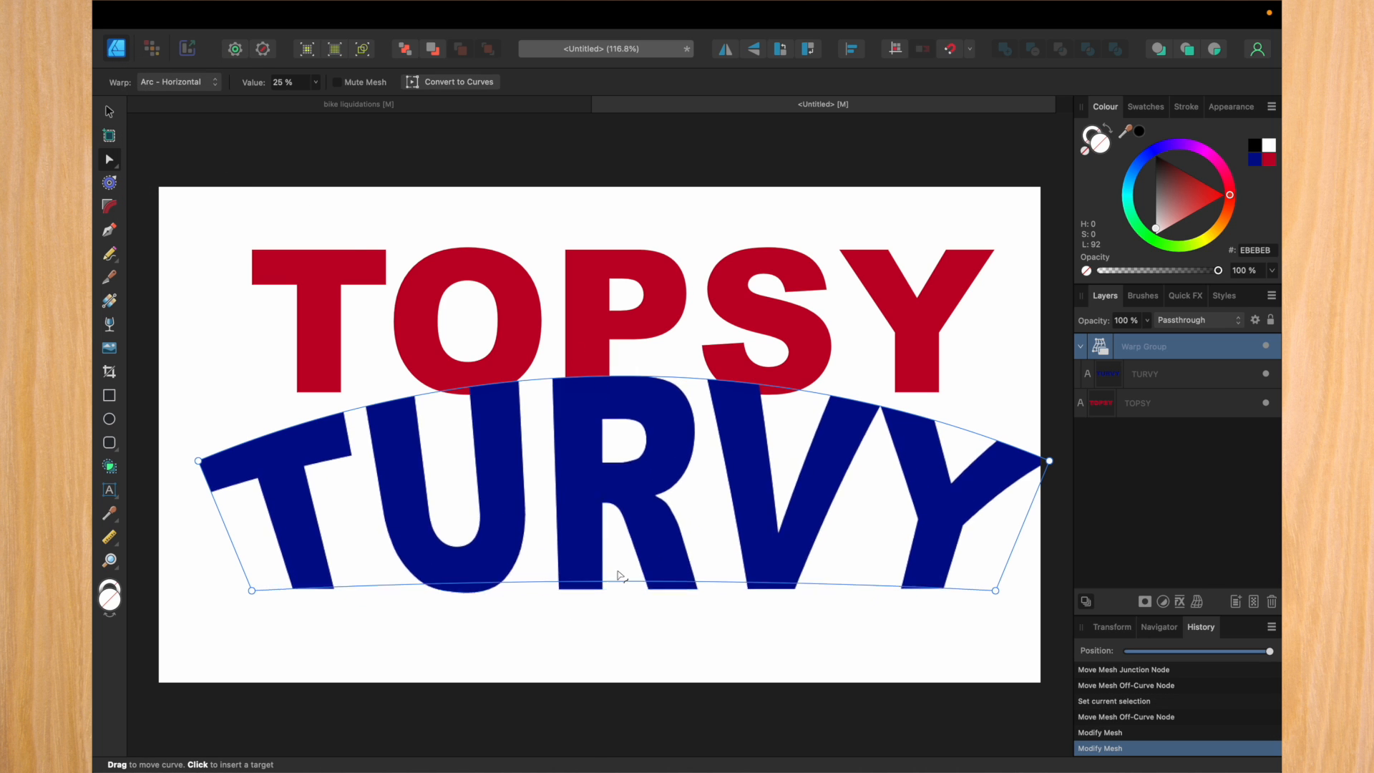
click(181, 81)
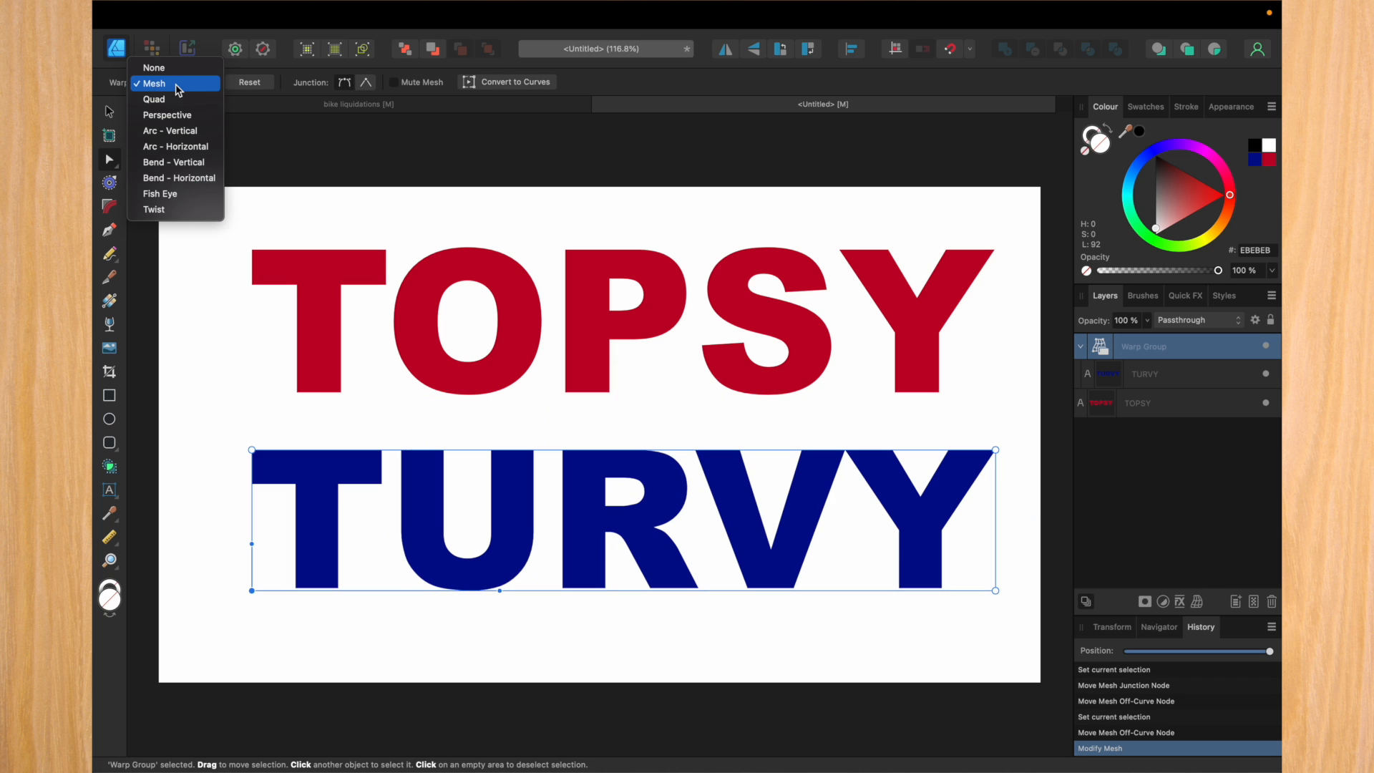
mouse_move(174, 193)
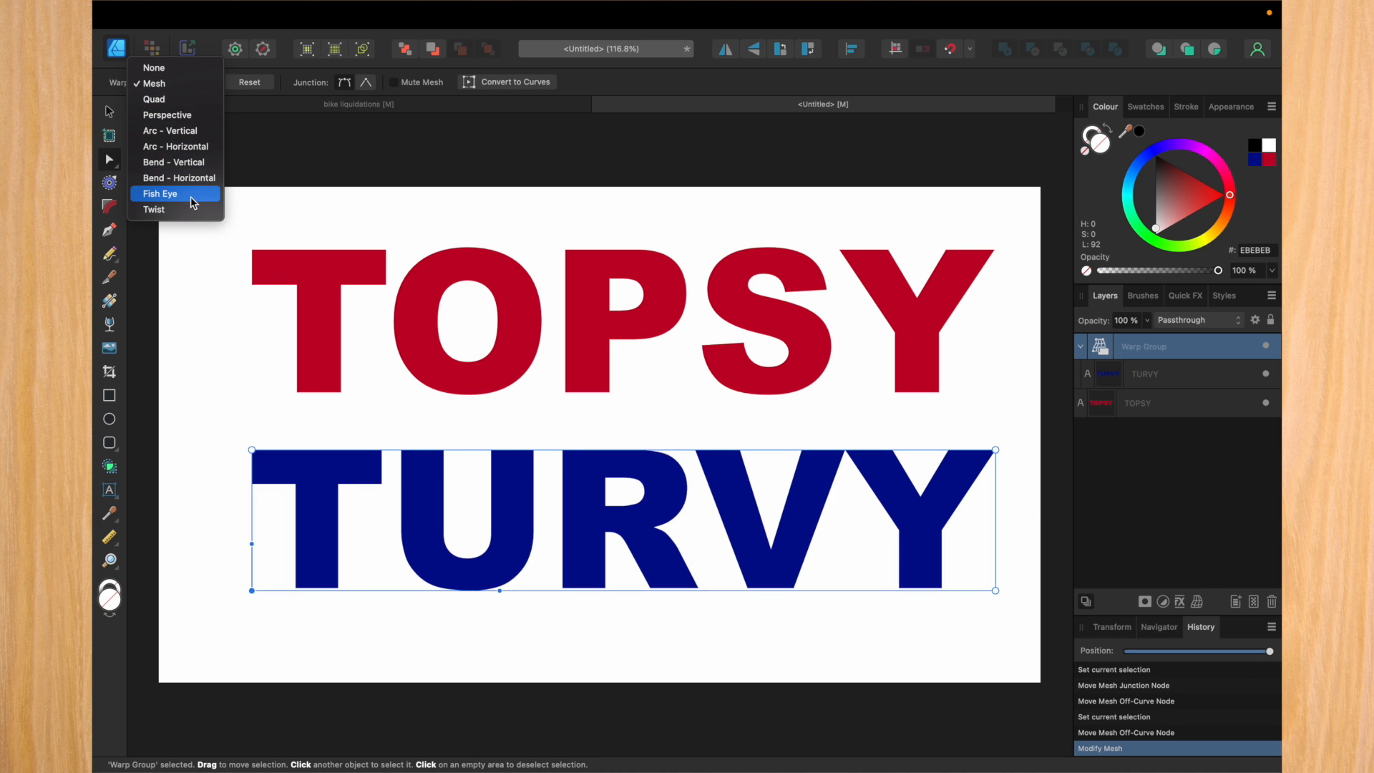
Apply Fish Eye, then Twist warp at 25% to TURVY
click(159, 193)
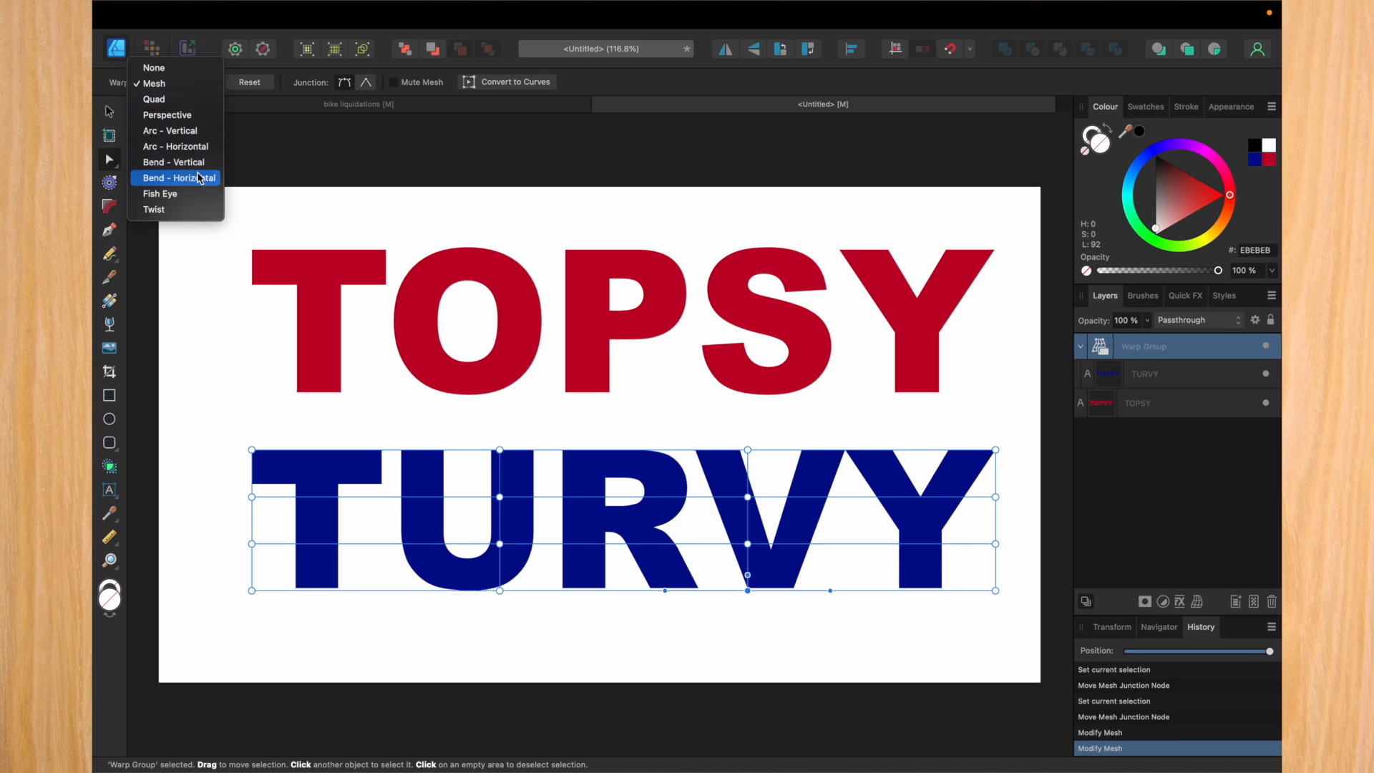
click(155, 209)
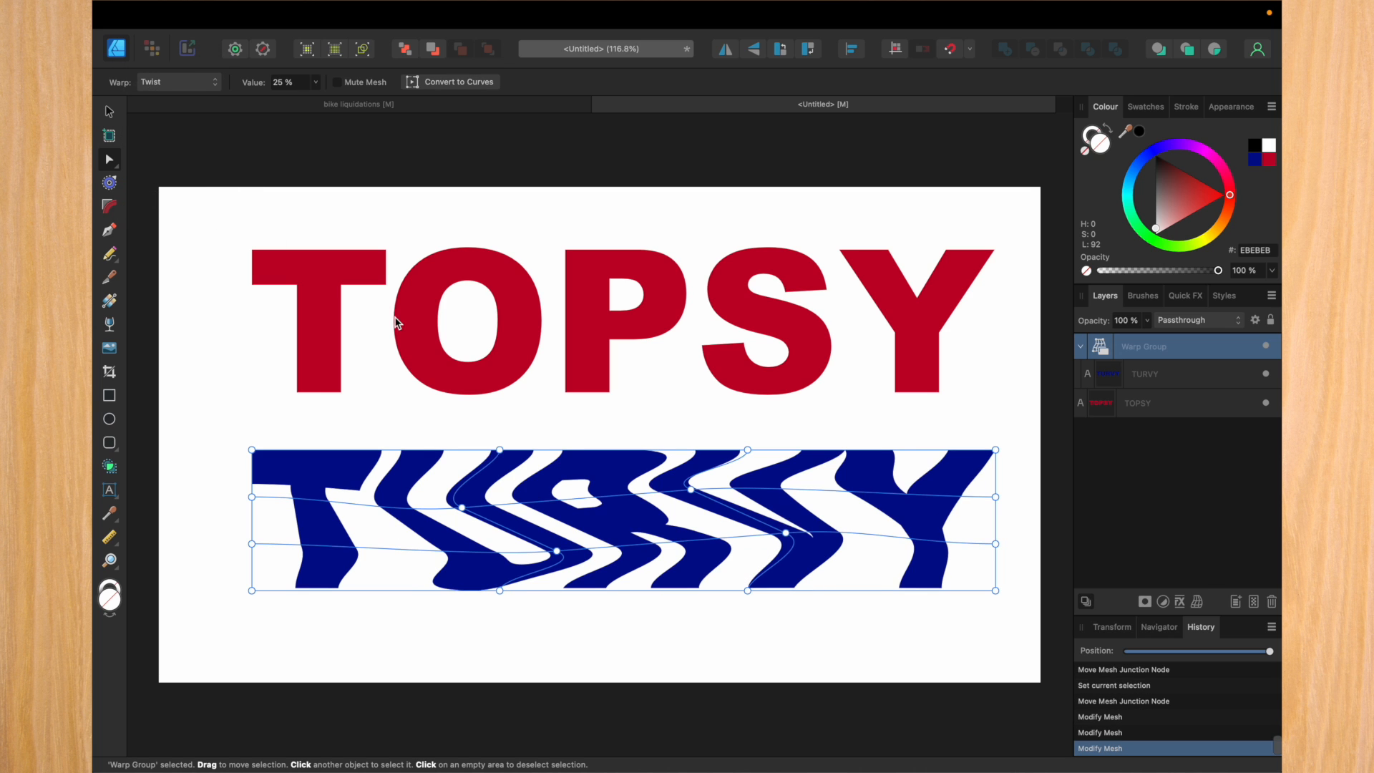
mouse_move(467, 511)
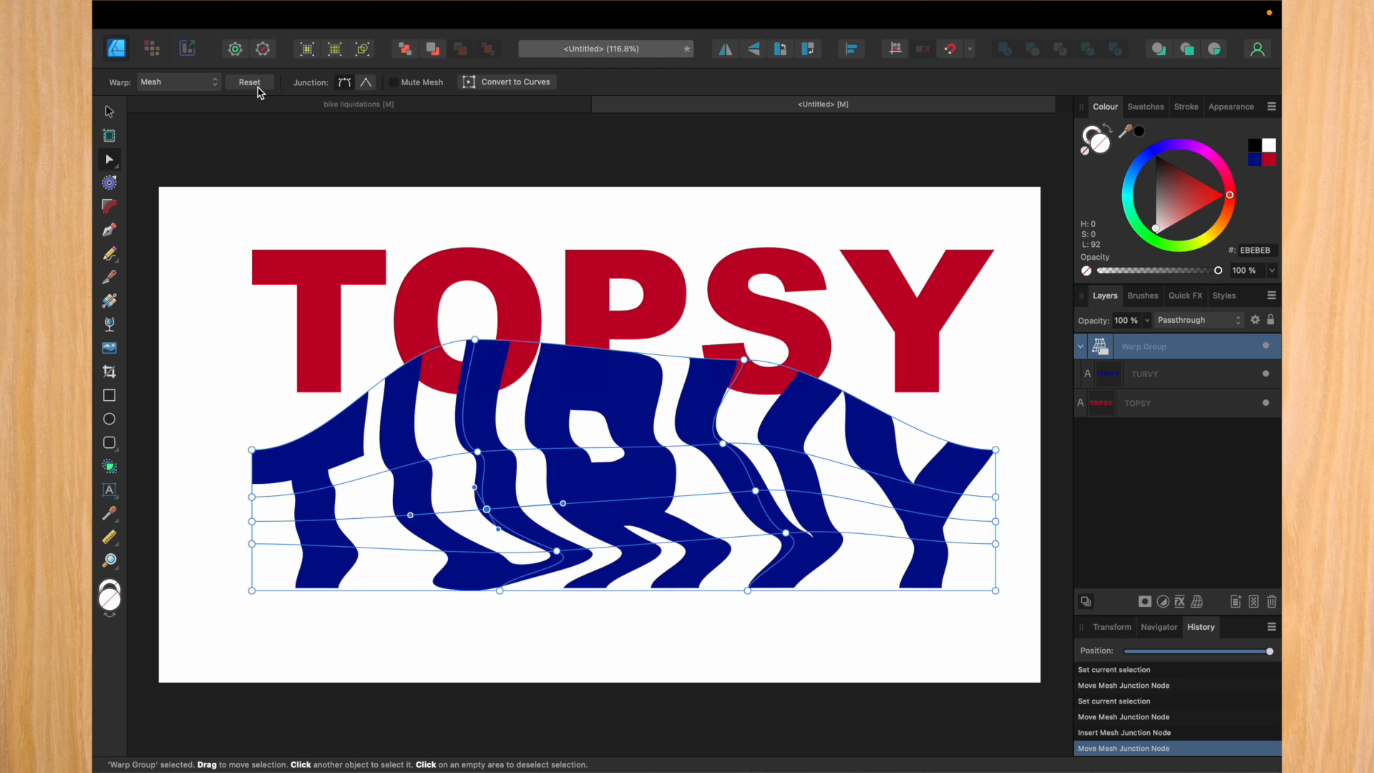
mouse_move(471, 131)
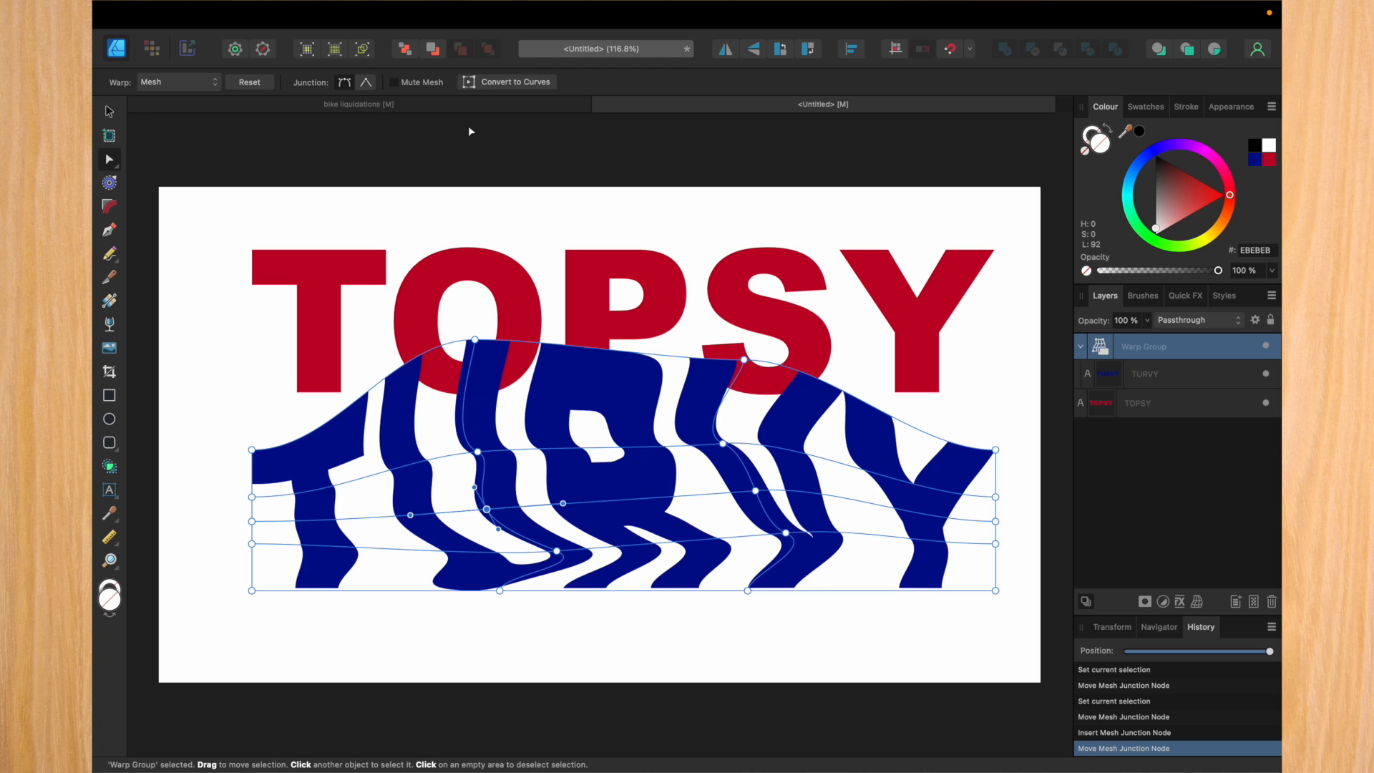
Convert TURVY's warped shape to curves so the distortion is permanent
click(513, 82)
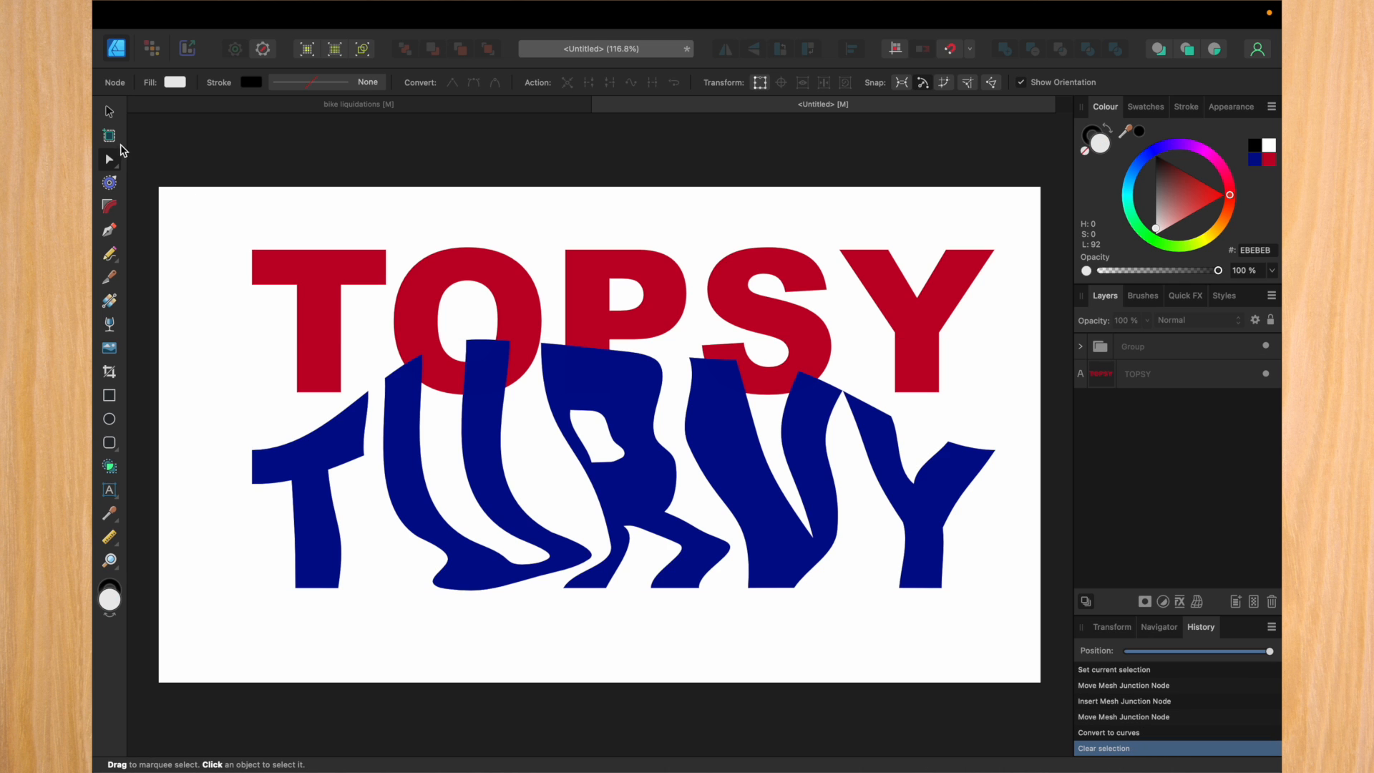
mouse_move(114, 162)
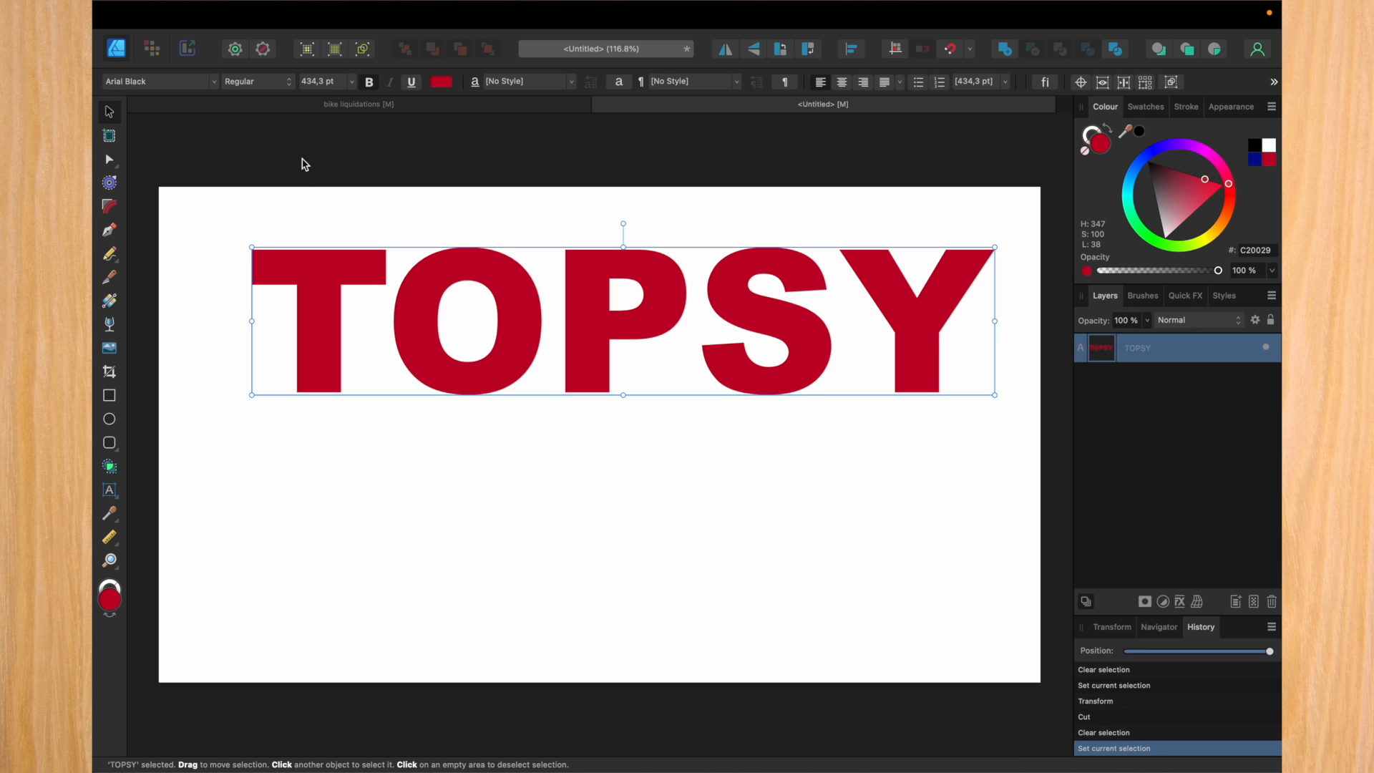
mouse_move(280, 7)
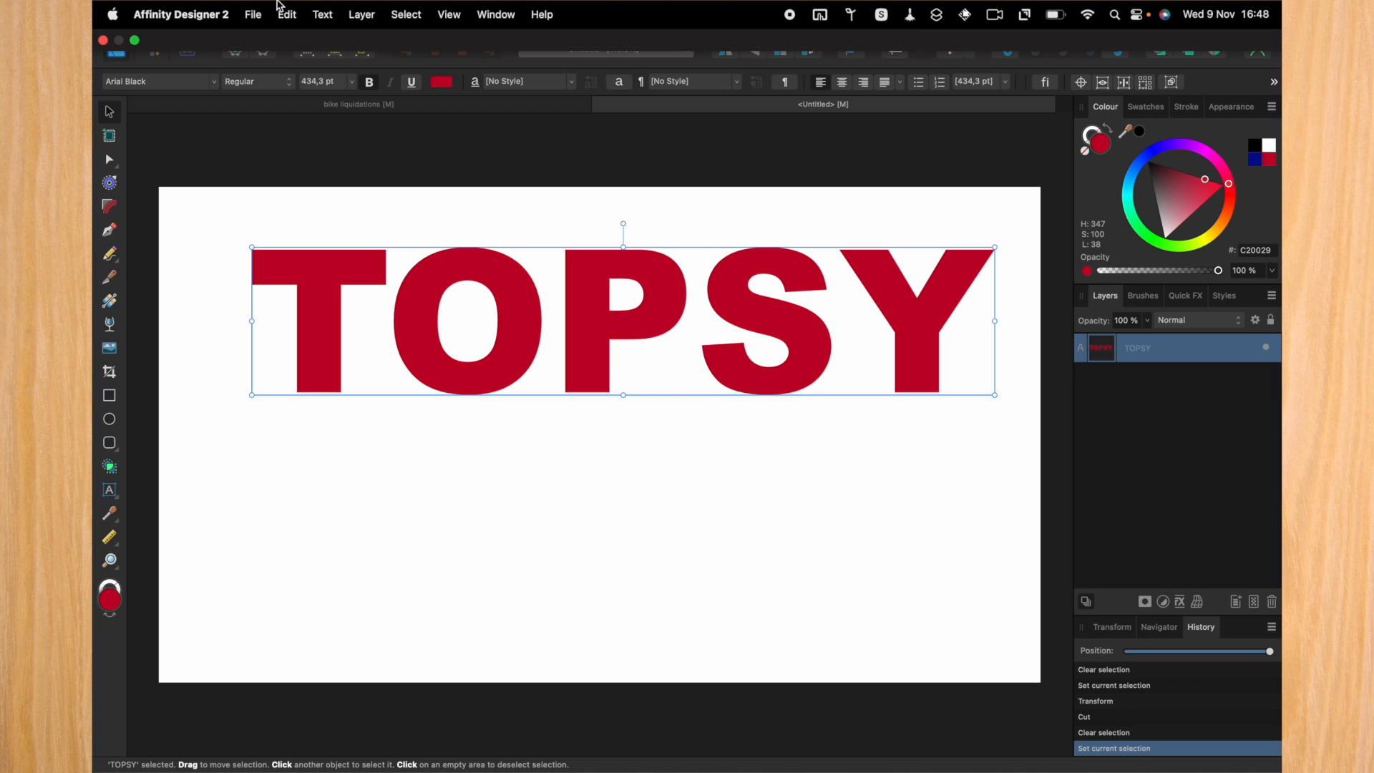
Wrap TOPSY in a new warp group, apply Bend - Horizontal, then reset it flat
click(361, 14)
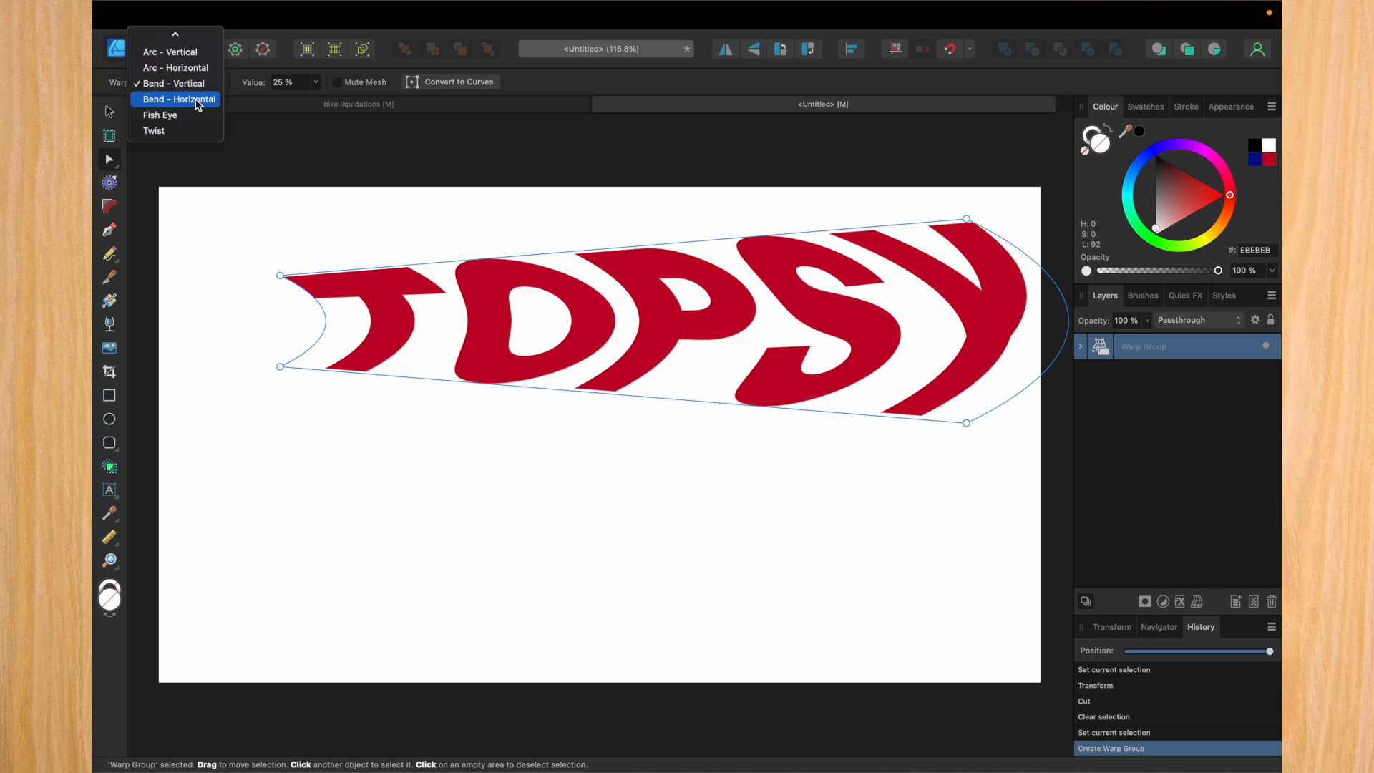
click(178, 98)
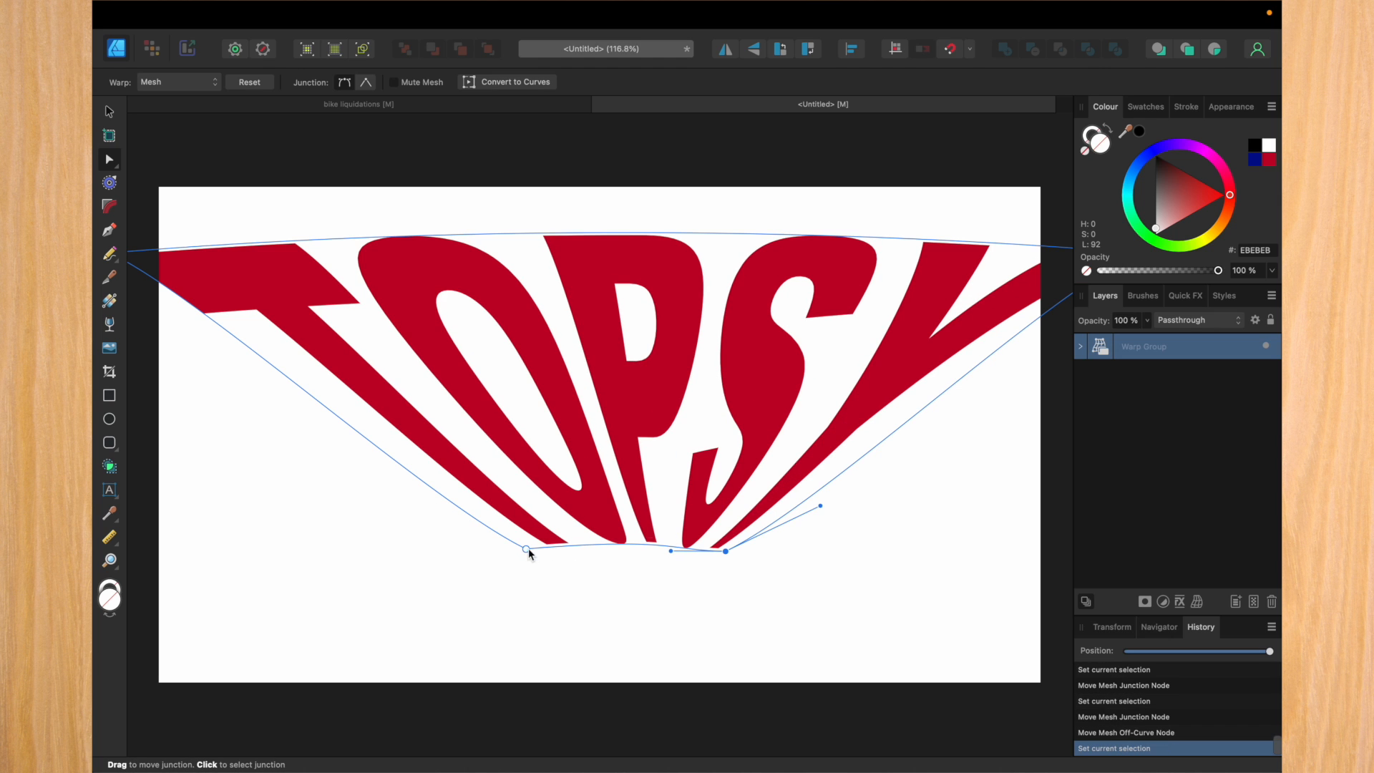
click(528, 552)
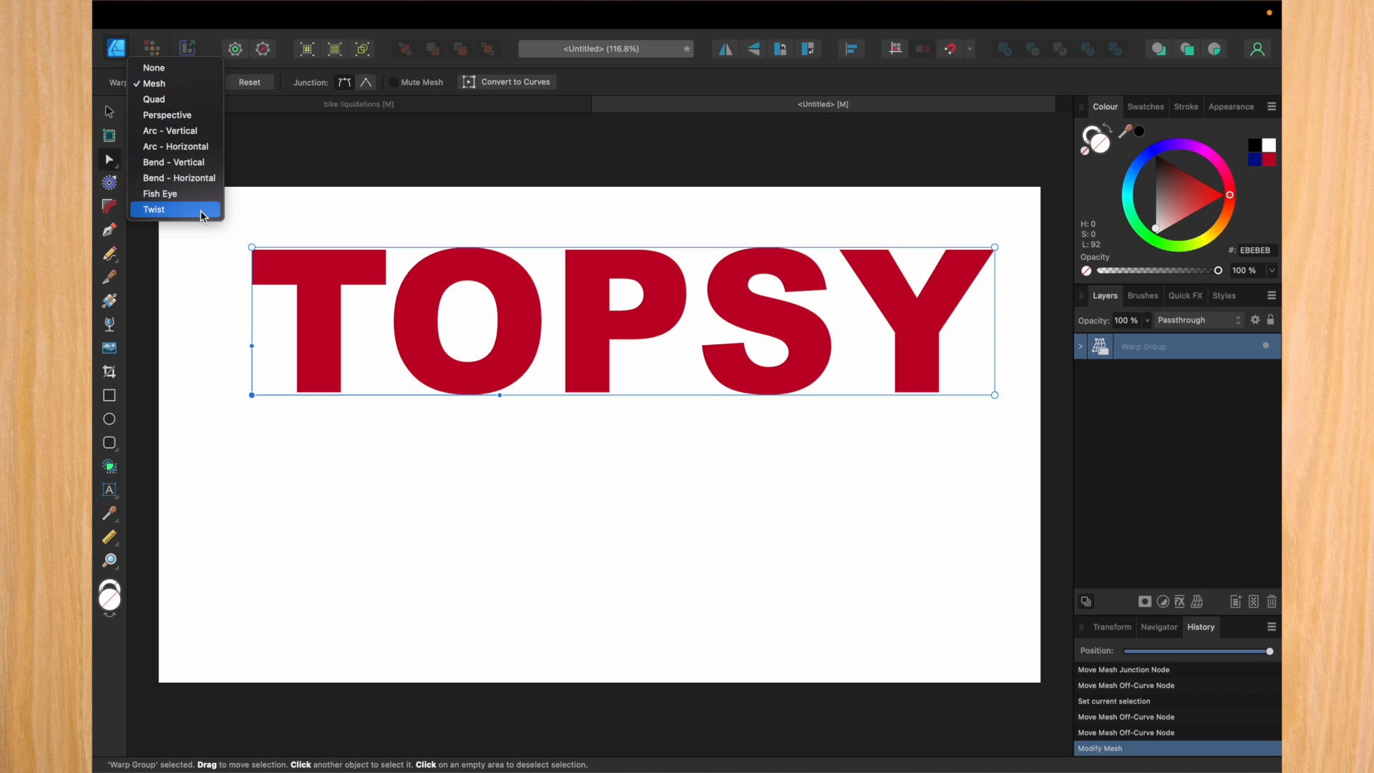
mouse_move(203, 146)
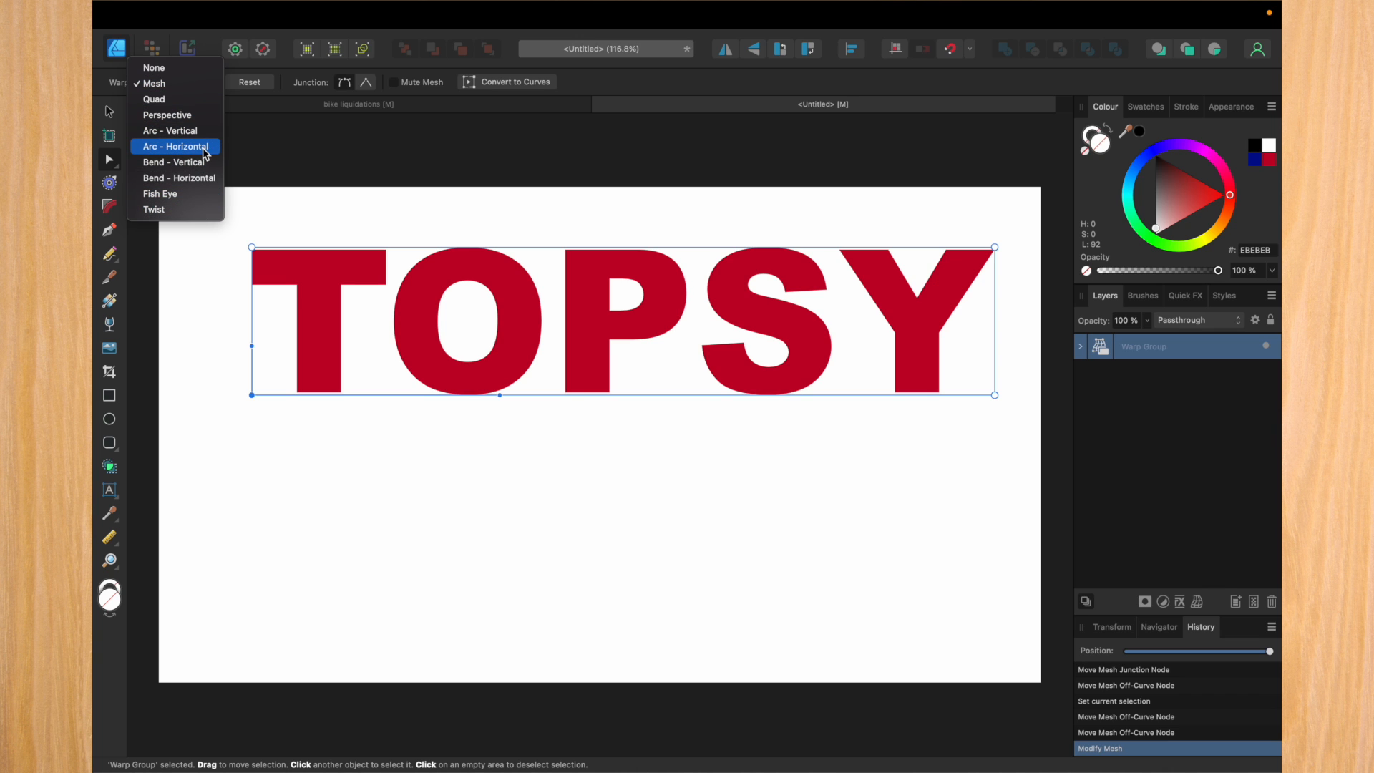
Apply the Arc - Horizontal warp to TOPSY at 25%
click(175, 146)
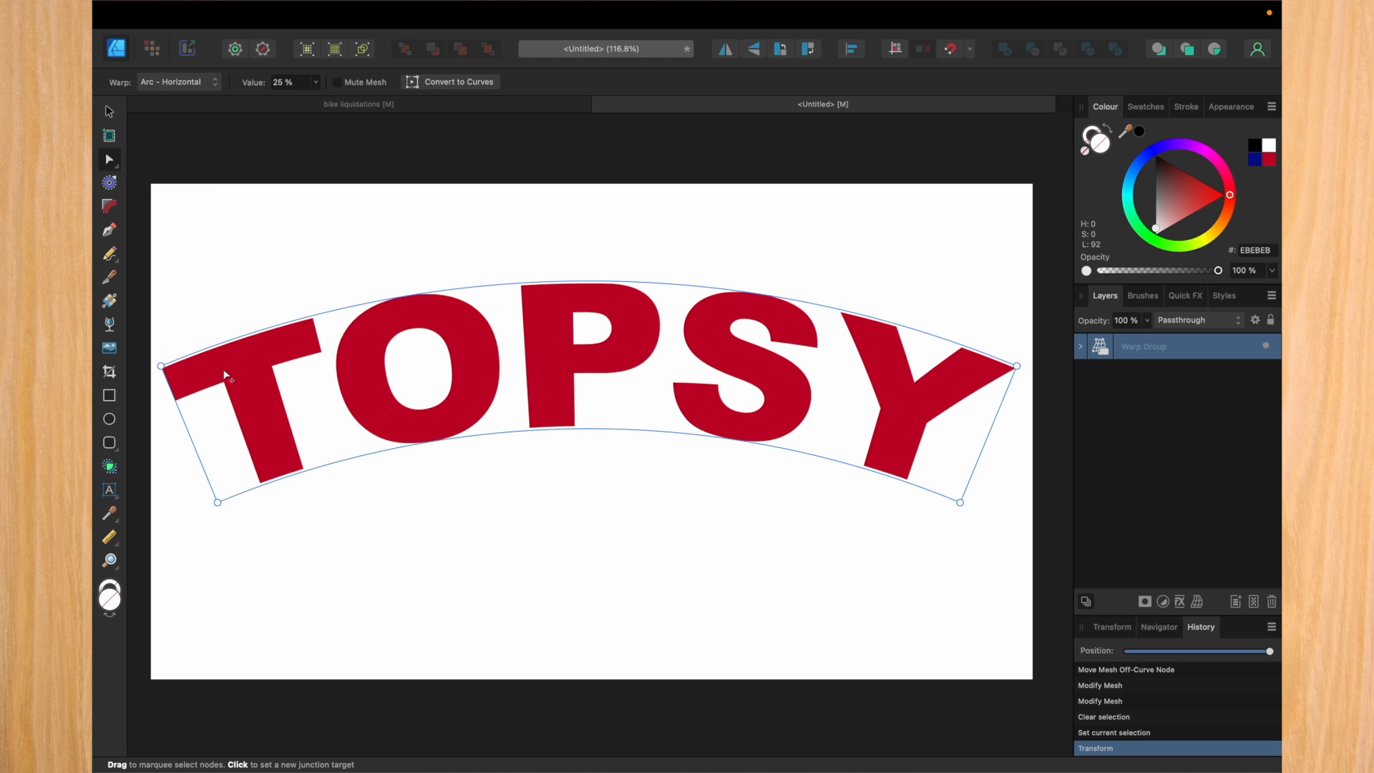
mouse_move(566, 283)
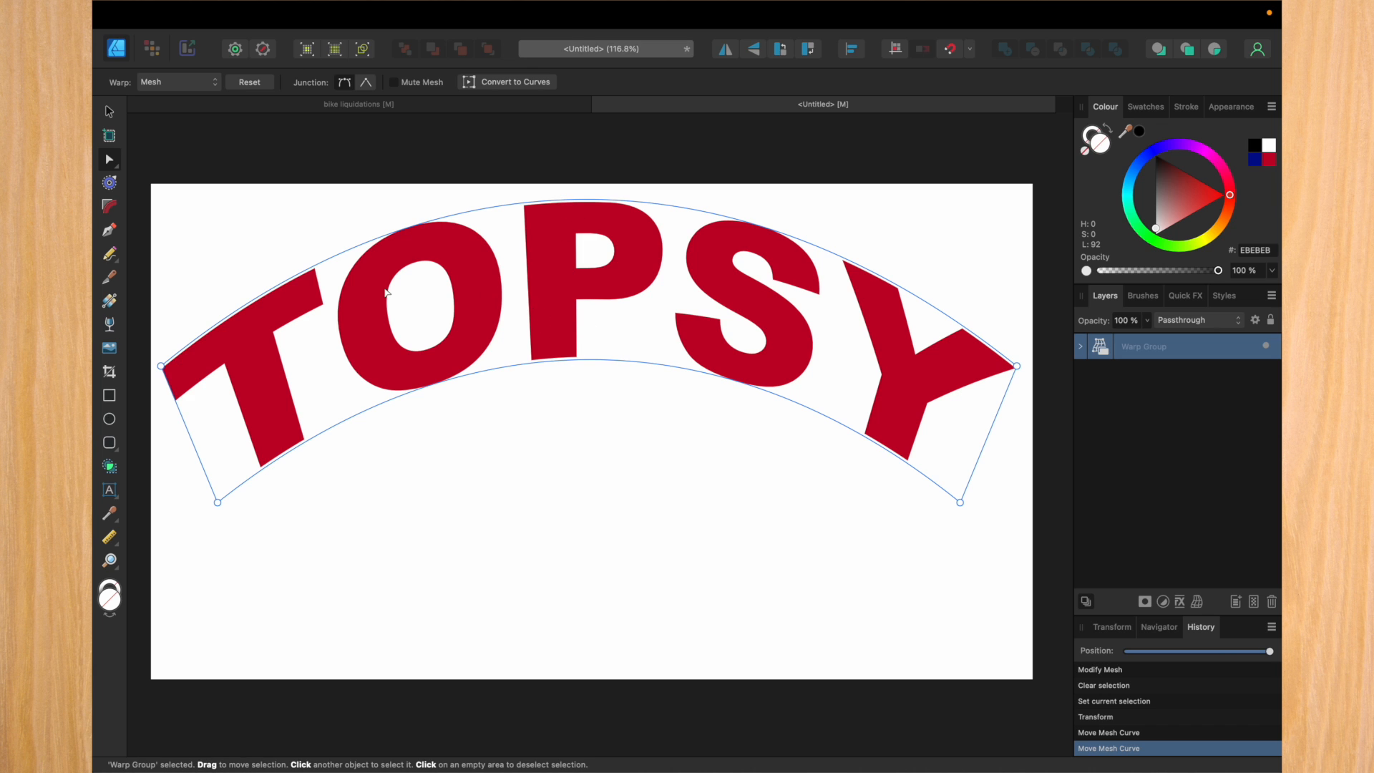
mouse_move(349, 512)
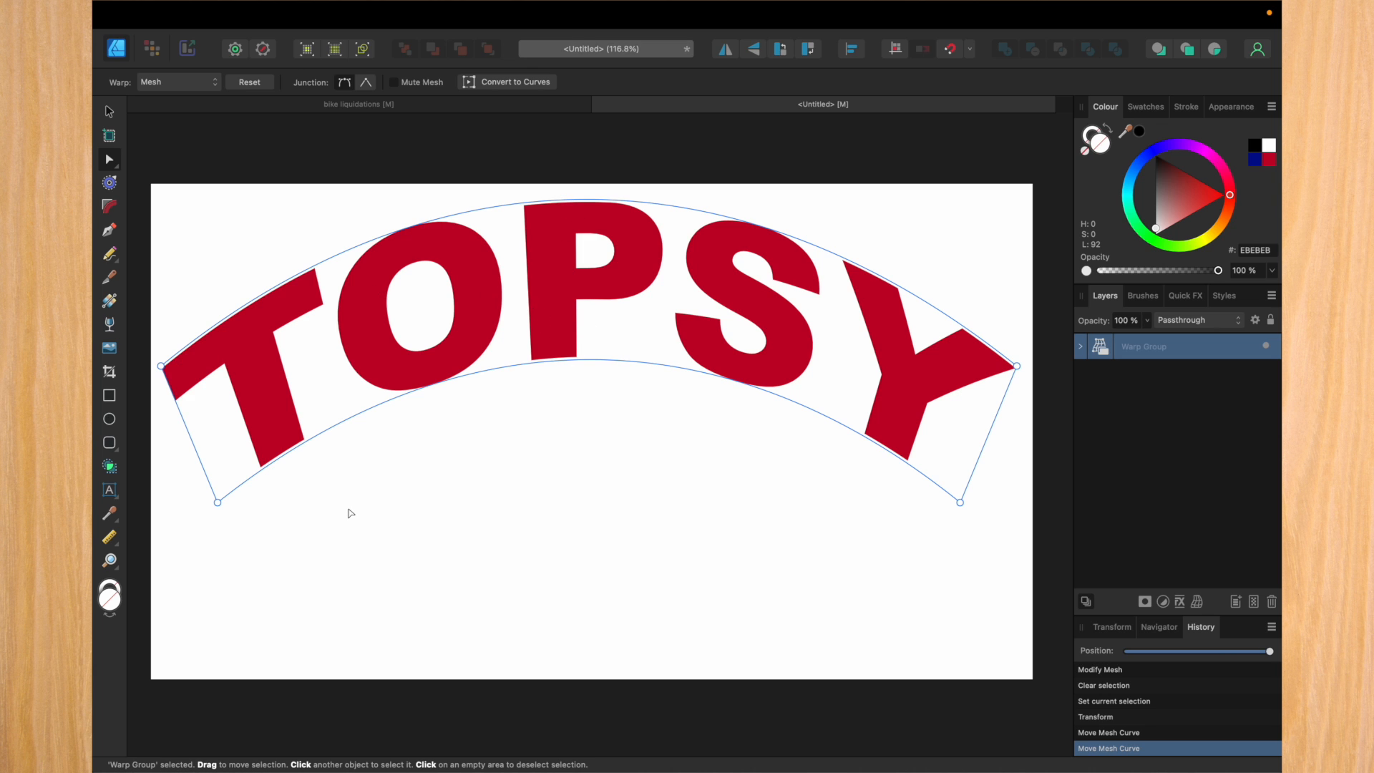